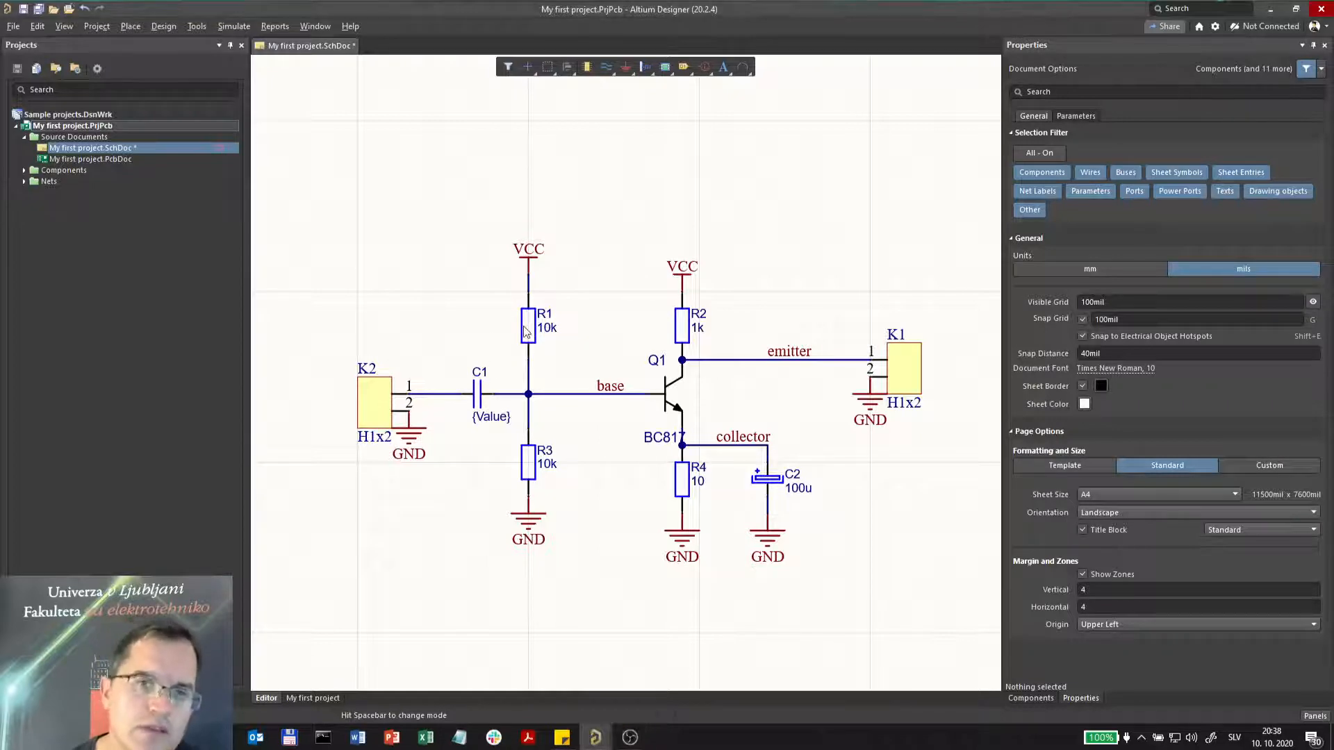
# Step: Pick up resistor R1 and bring up the shortcut menu available while moving it
pyautogui.click(528, 328)
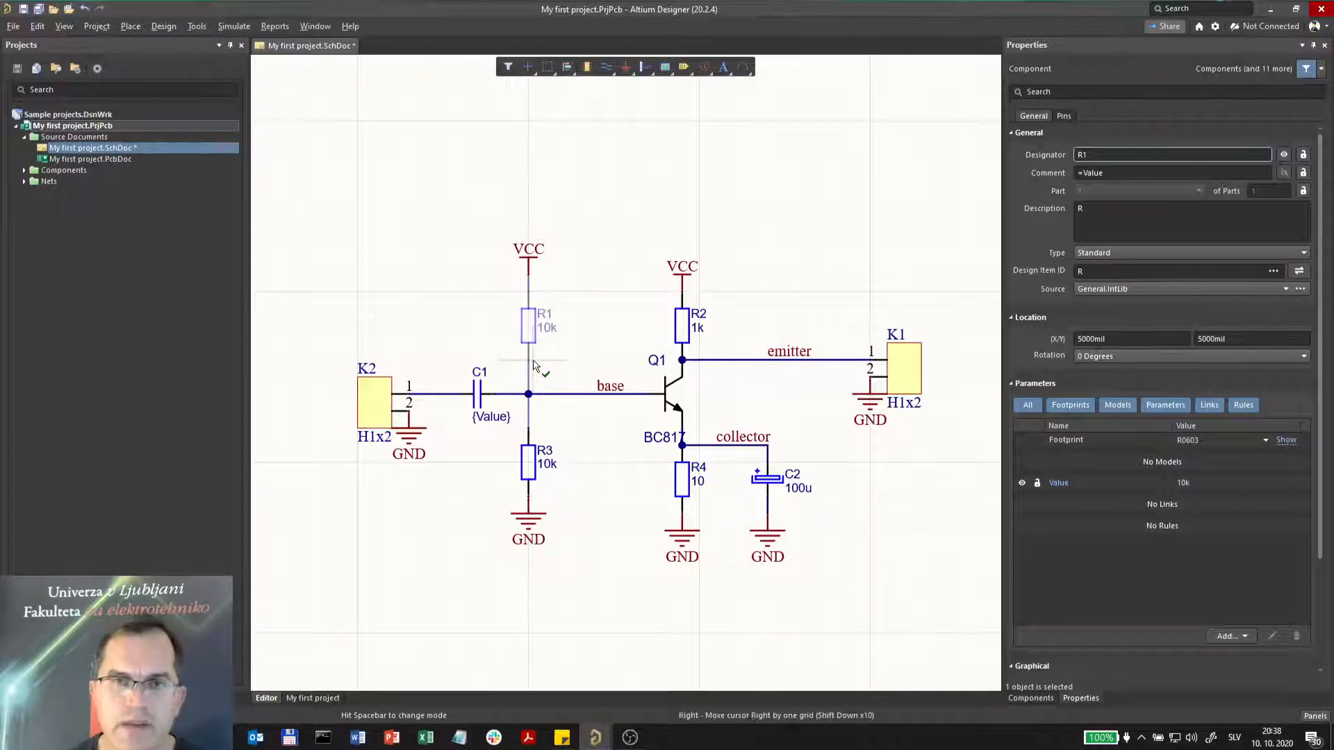
pyautogui.rightClick(536, 370)
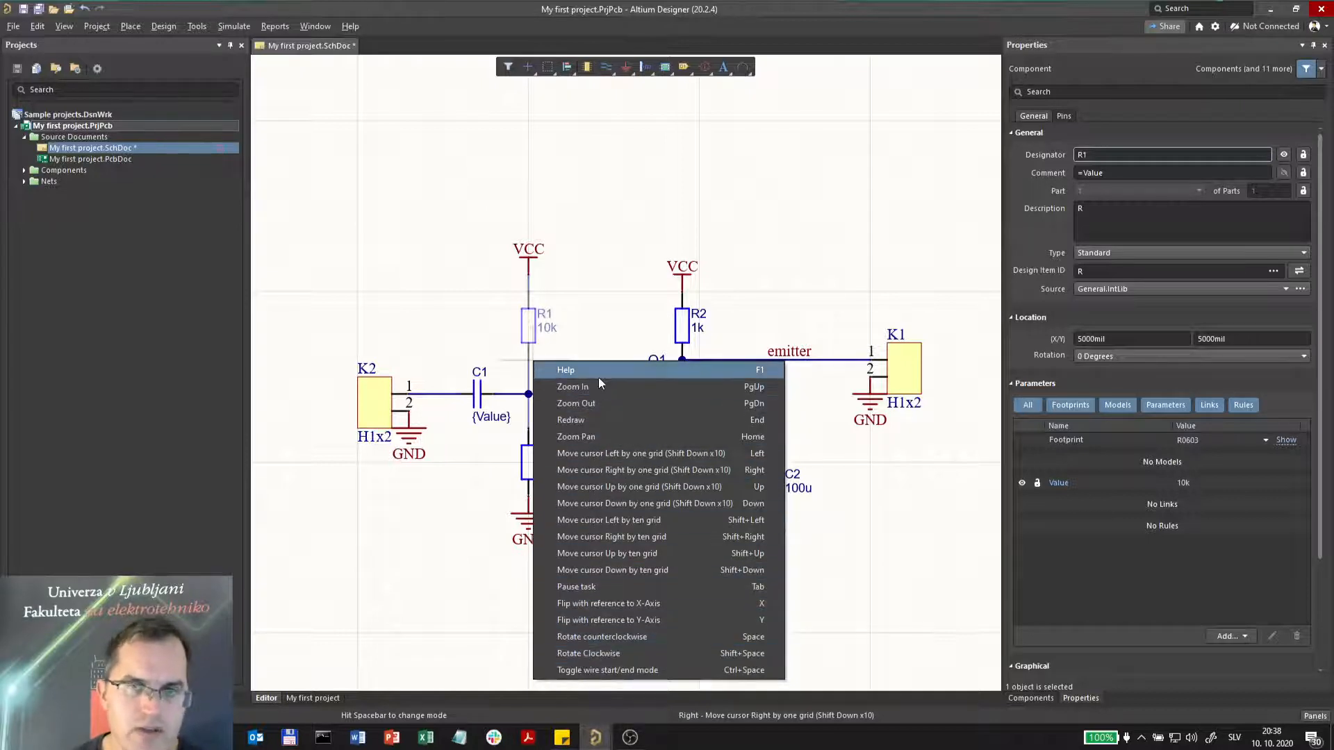
pyautogui.moveTo(674, 419)
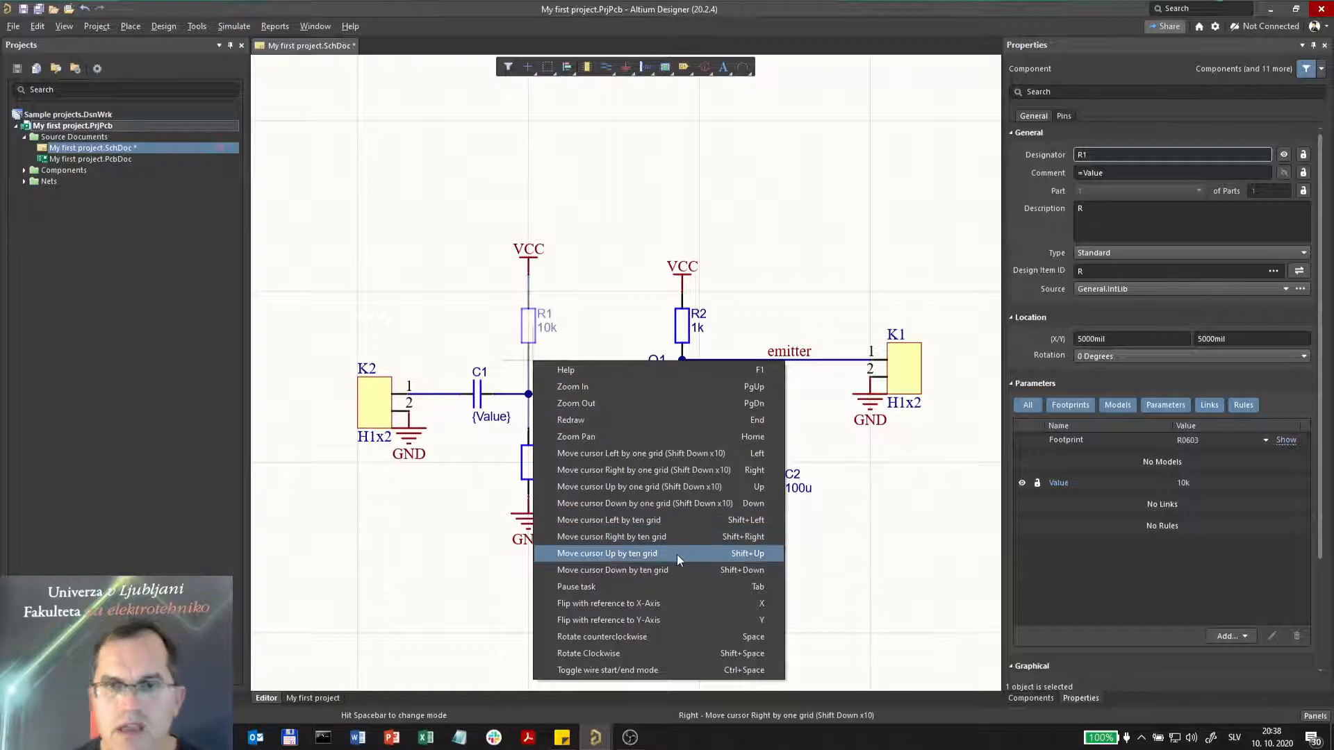
pyautogui.moveTo(706, 670)
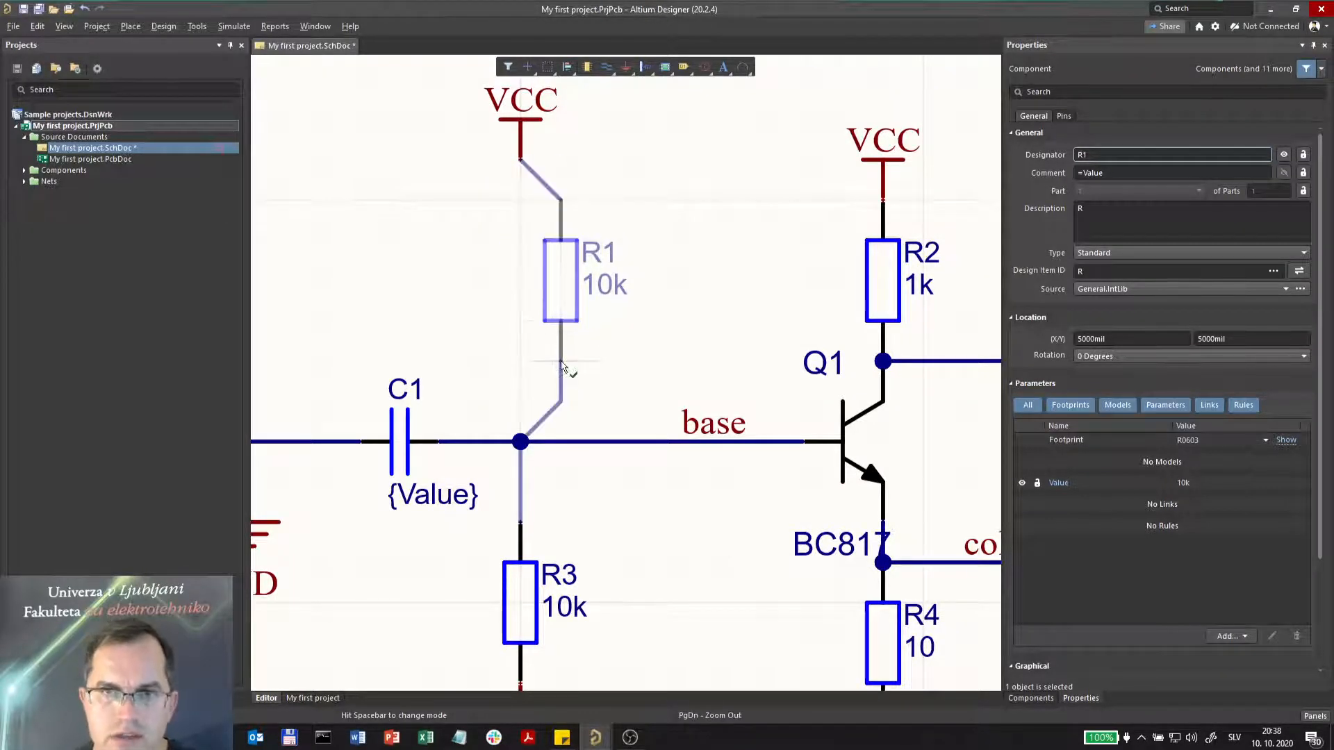
# Step: Nudge the floating R1 up one grid to Y 5100mil while zoomed in, then zoom back out
pyautogui.moveTo(558, 281); pyautogui.dragTo(479, 280)
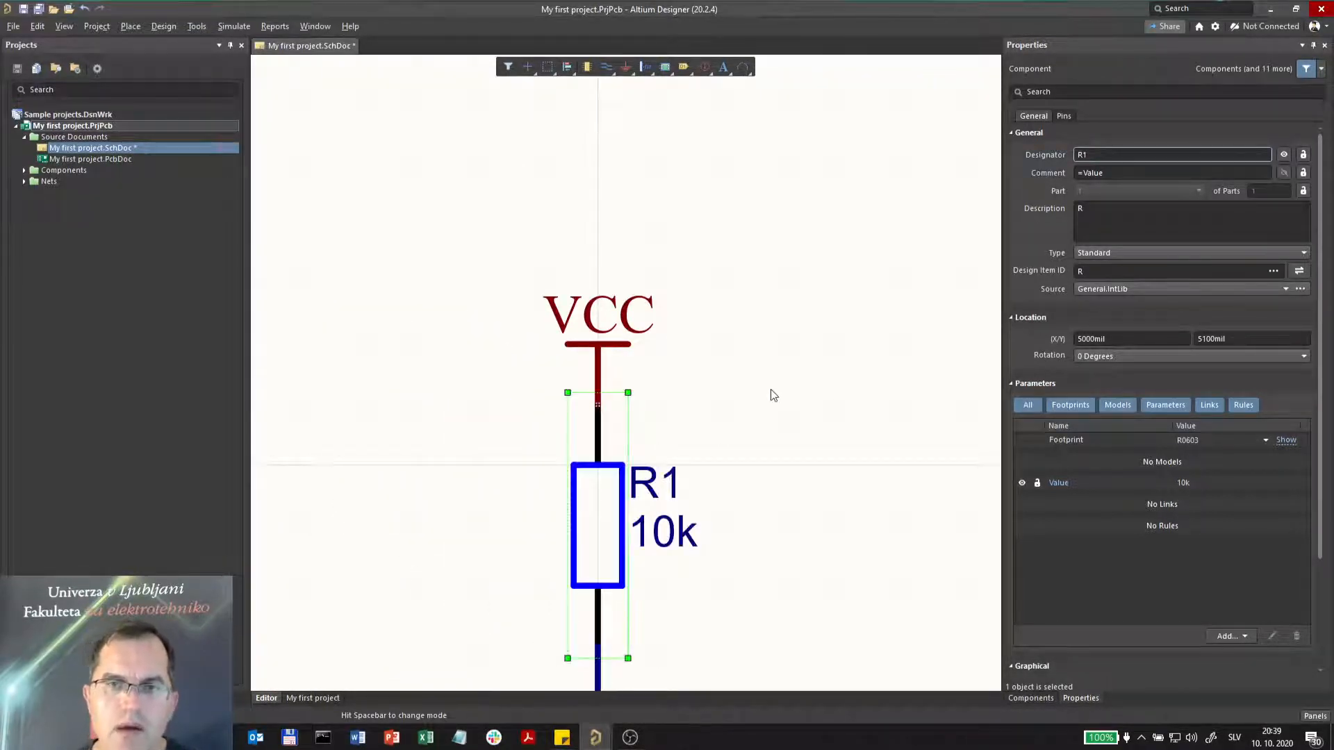
pyautogui.scroll(-3)
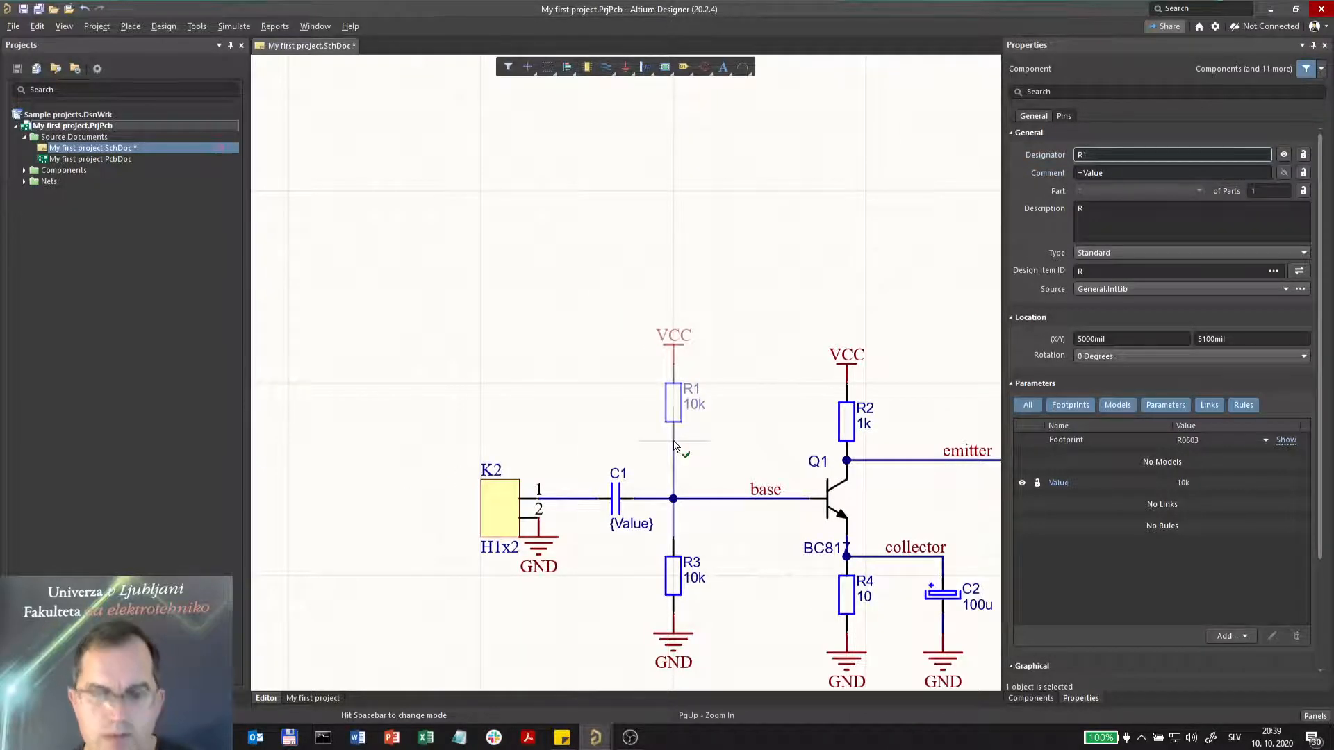
# Step: Redraw from the move shortcut menu and carry R1 ten grid up and slightly right
pyautogui.rightClick(673, 441)
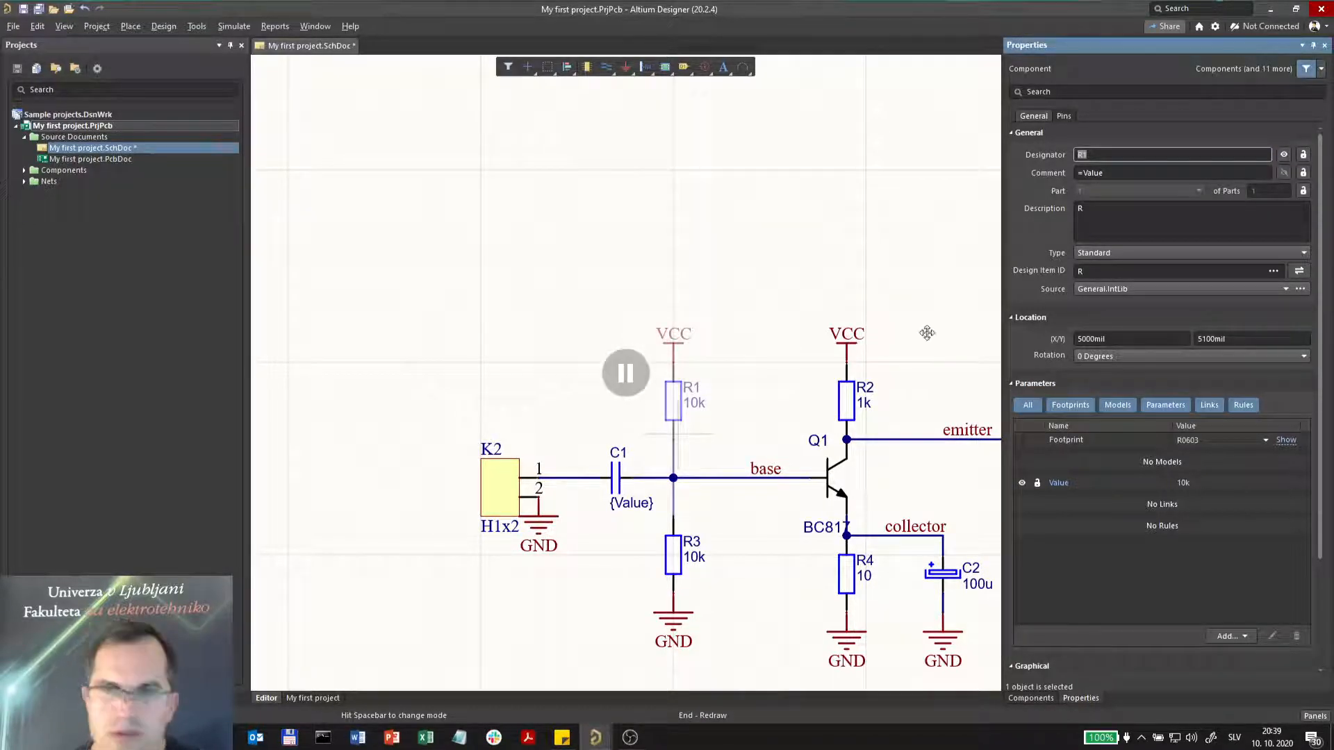
pyautogui.moveTo(1102, 54)
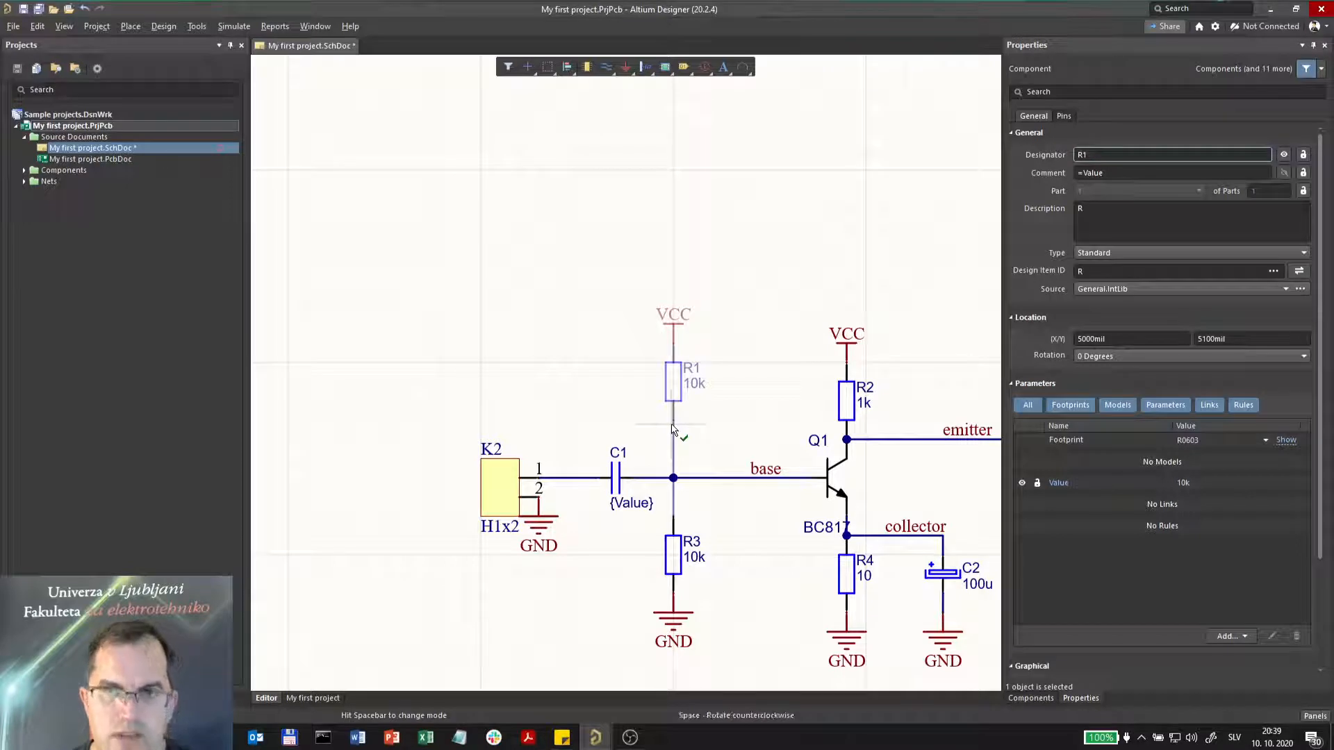
pyautogui.moveTo(672, 384); pyautogui.dragTo(557, 289)
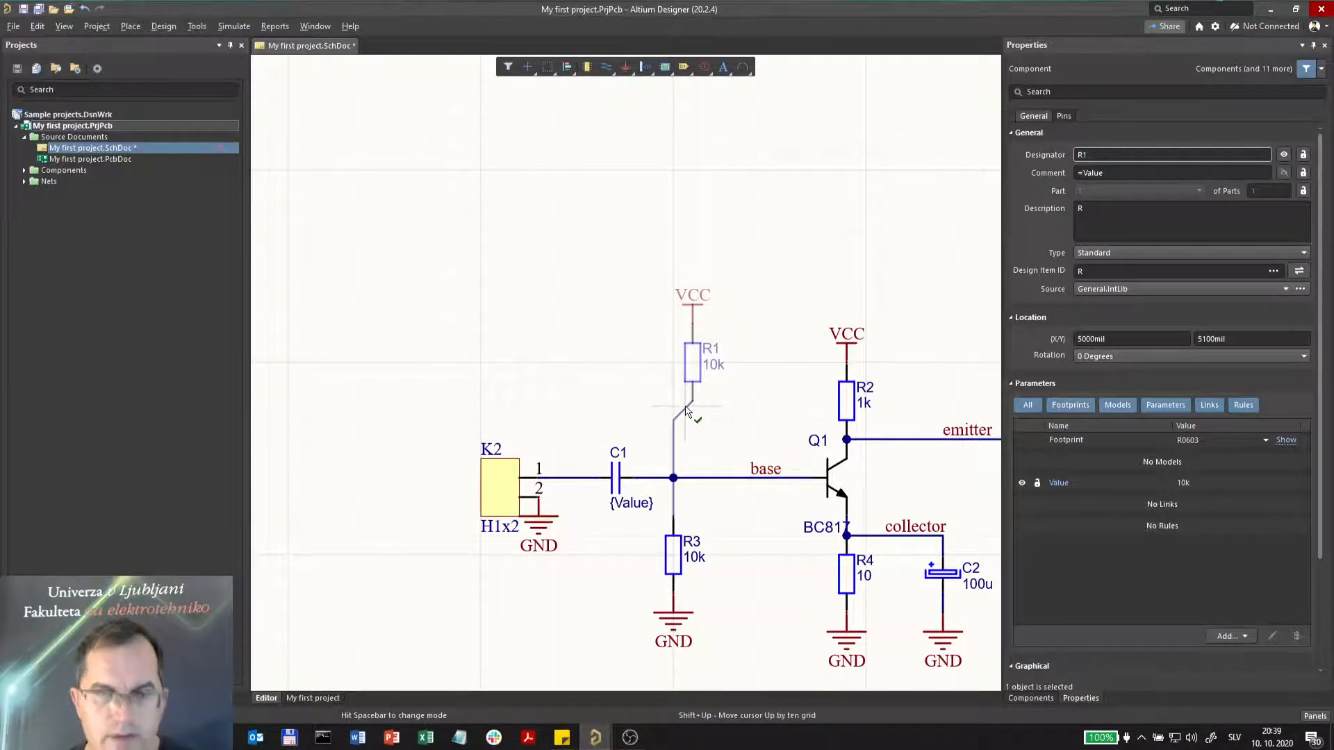
# Step: Rotate R1 quarter turns, return it upright and set it down above the base junction
pyautogui.rightClick(685, 407)
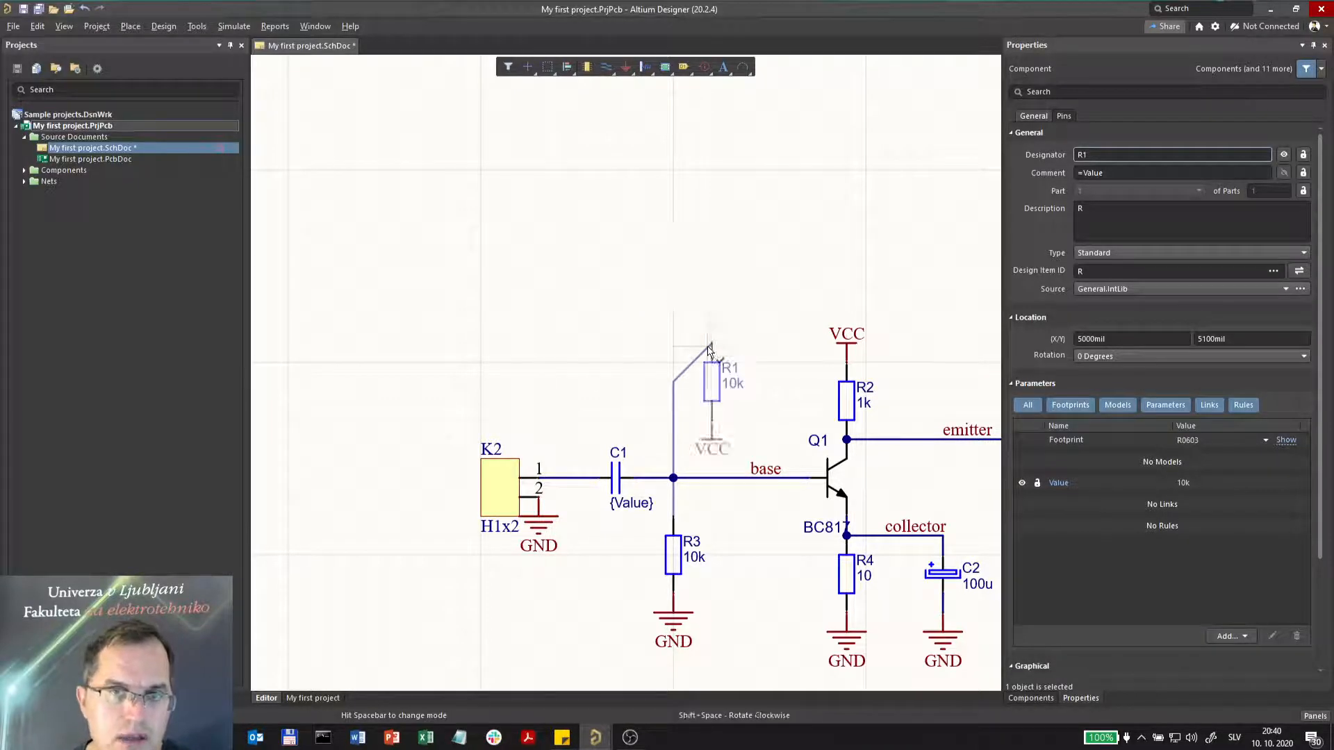
pyautogui.press('space')
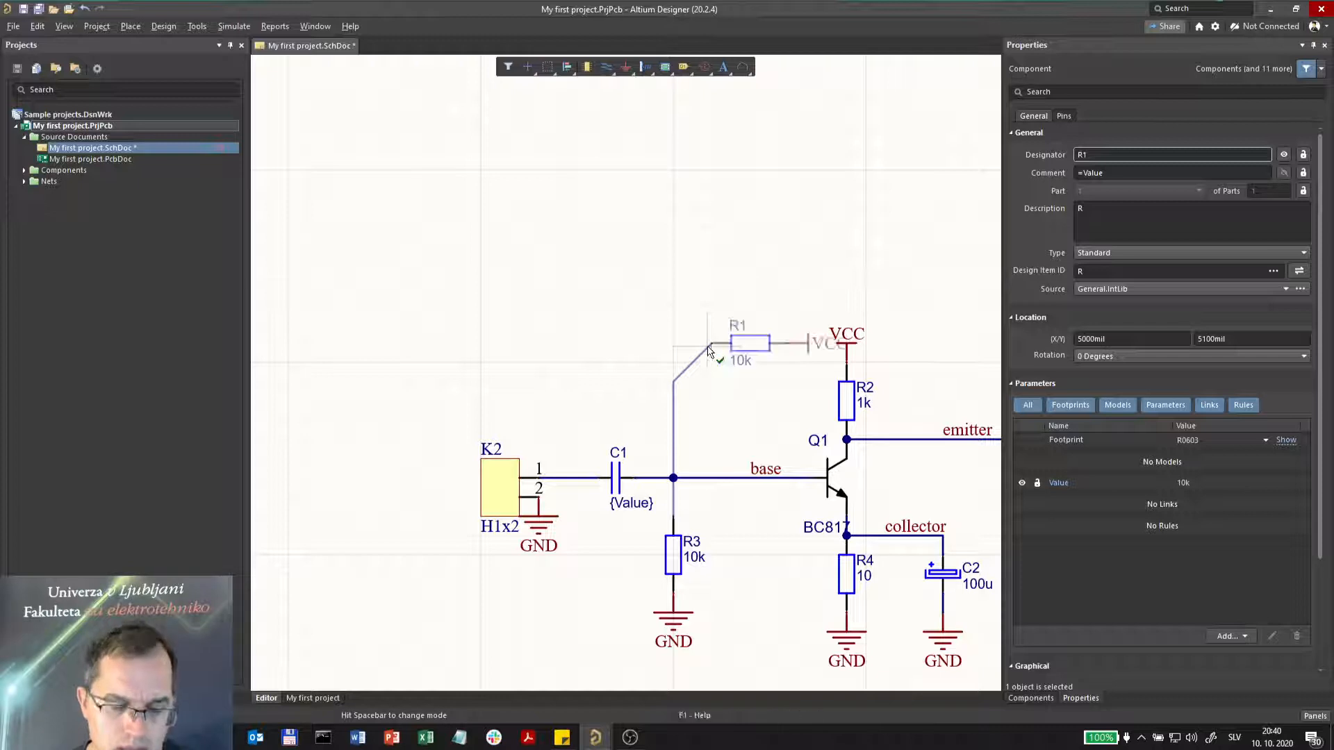
pyautogui.moveTo(745, 343); pyautogui.dragTo(664, 343)
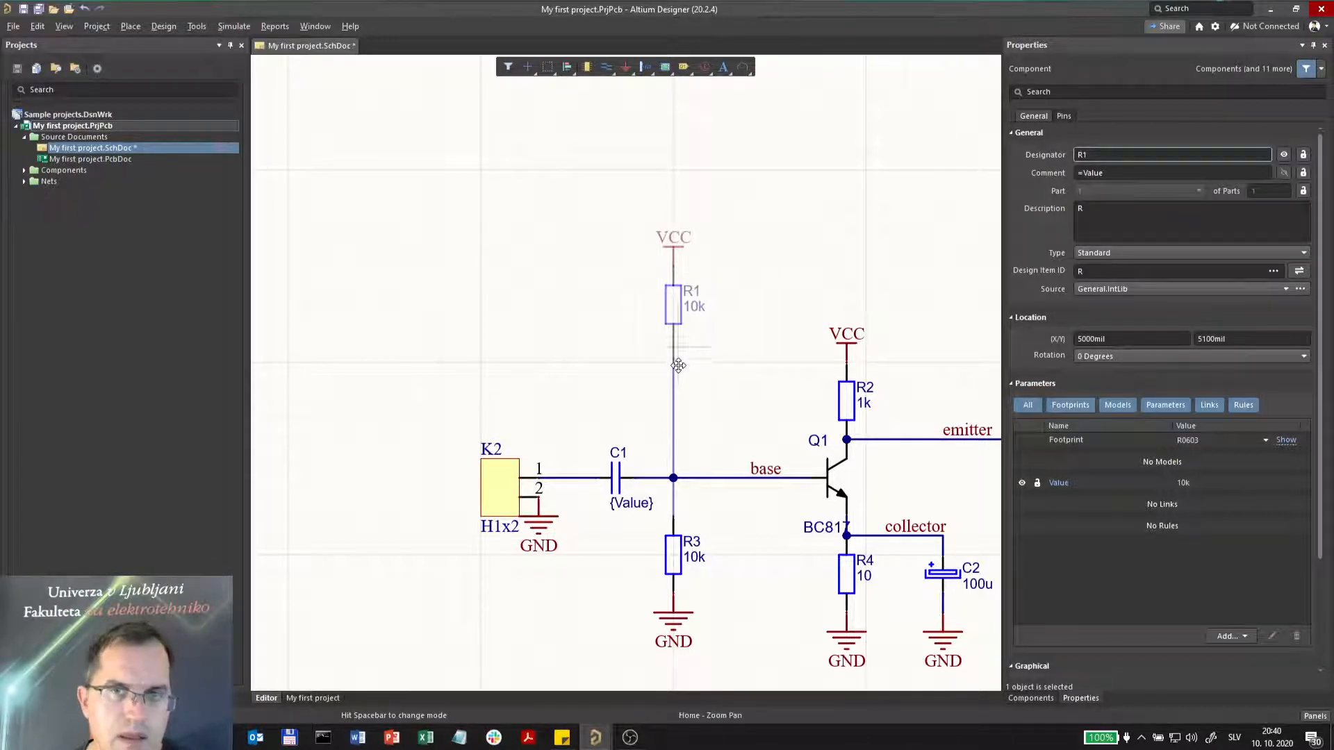
pyautogui.click(596, 400)
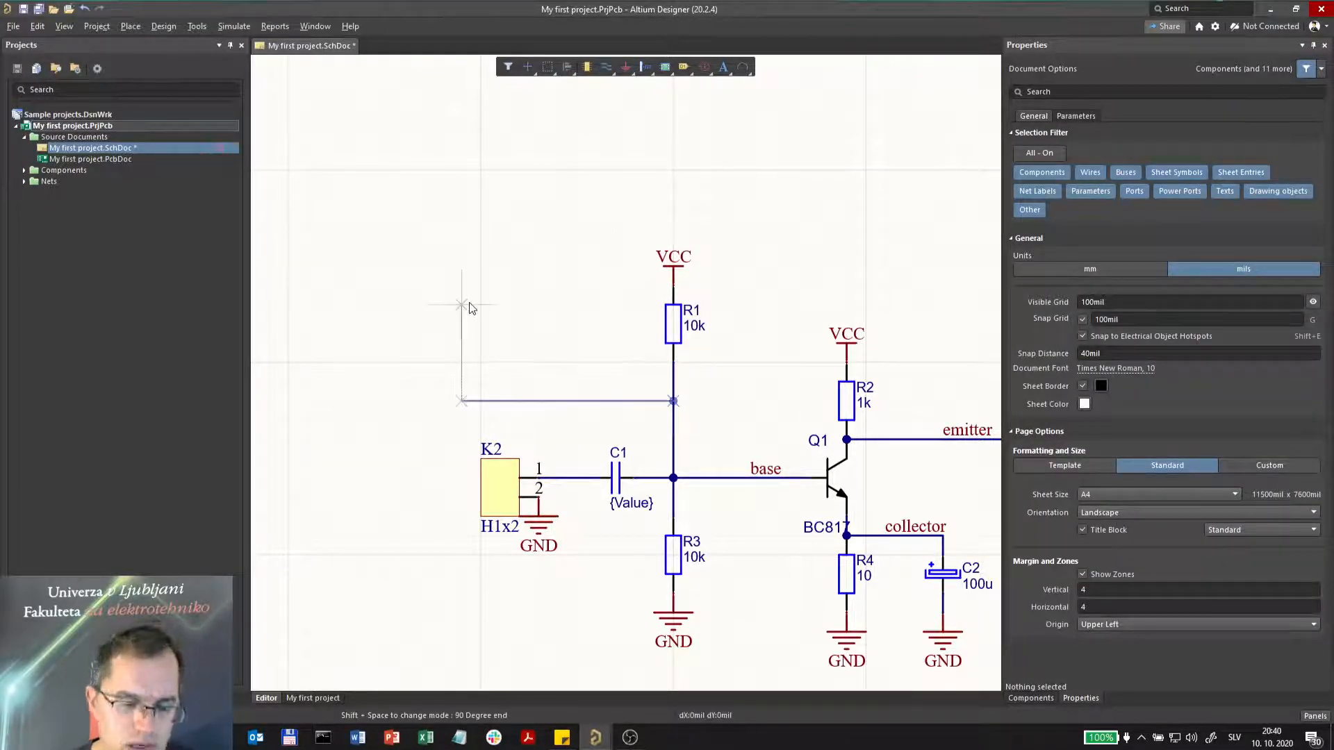
# Step: Draw a wire from R1's lower junction, cycle it to Auto Wire routing and anchor a corner
pyautogui.rightClick(462, 285)
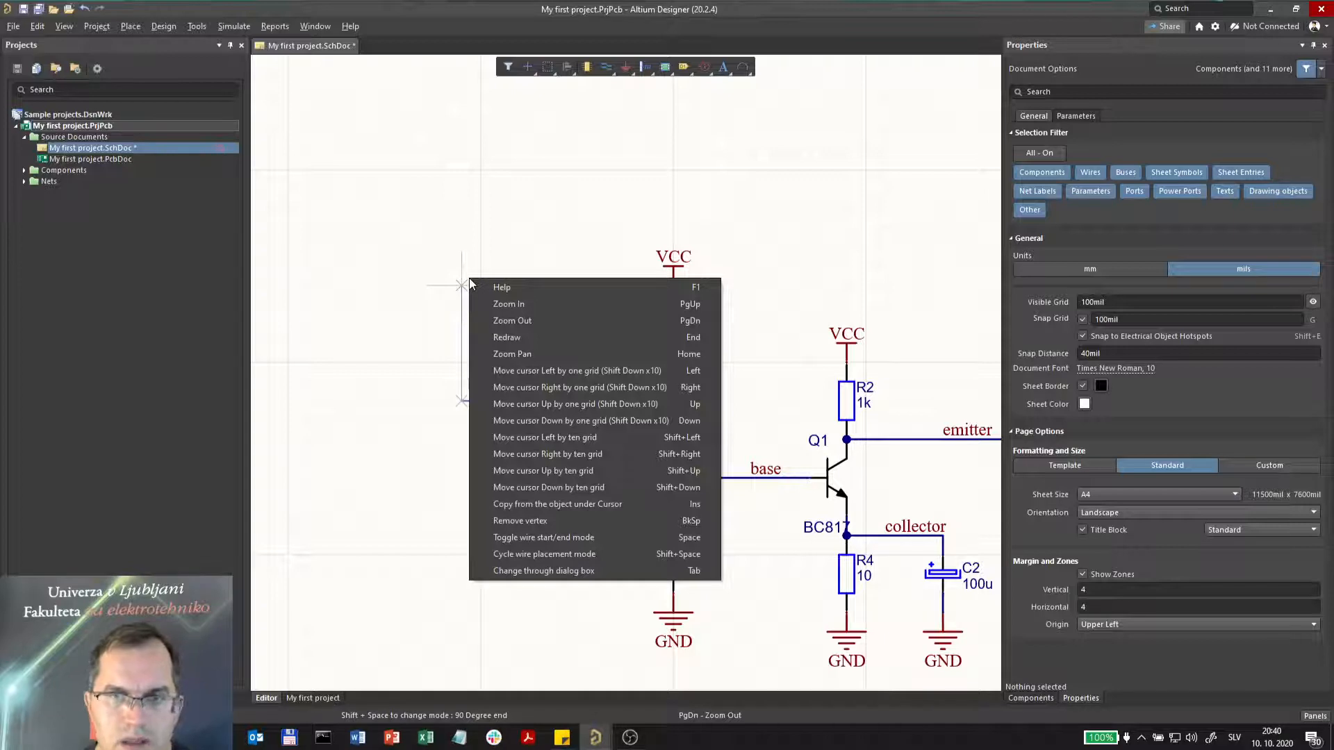
pyautogui.moveTo(563, 521)
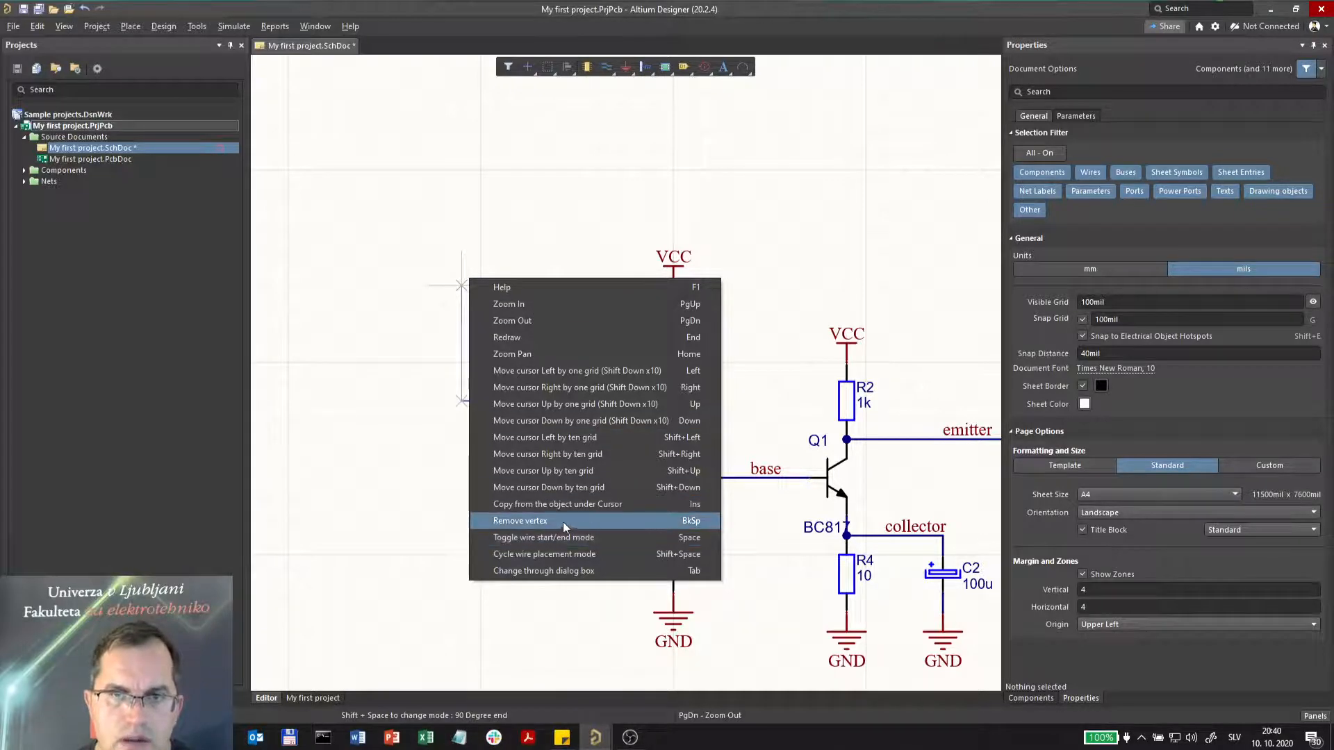
pyautogui.moveTo(544, 554)
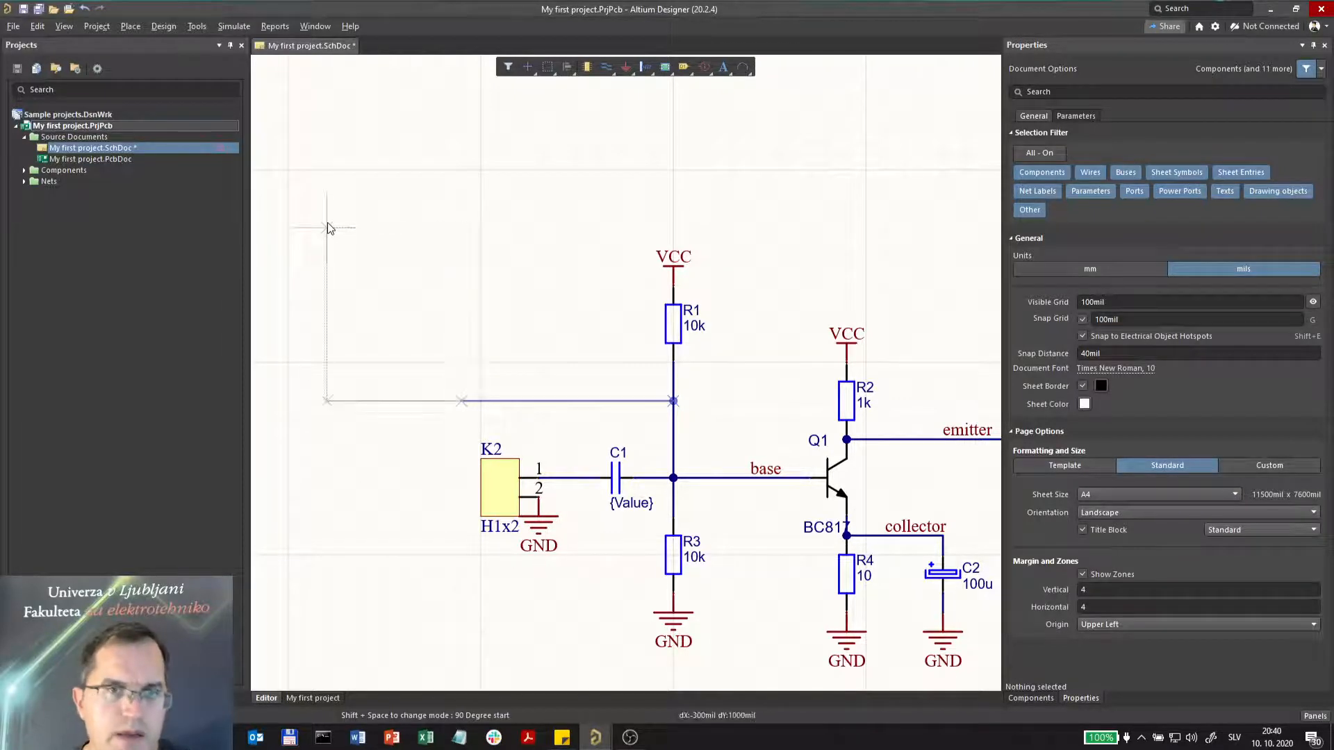
pyautogui.press('Shift+Space')
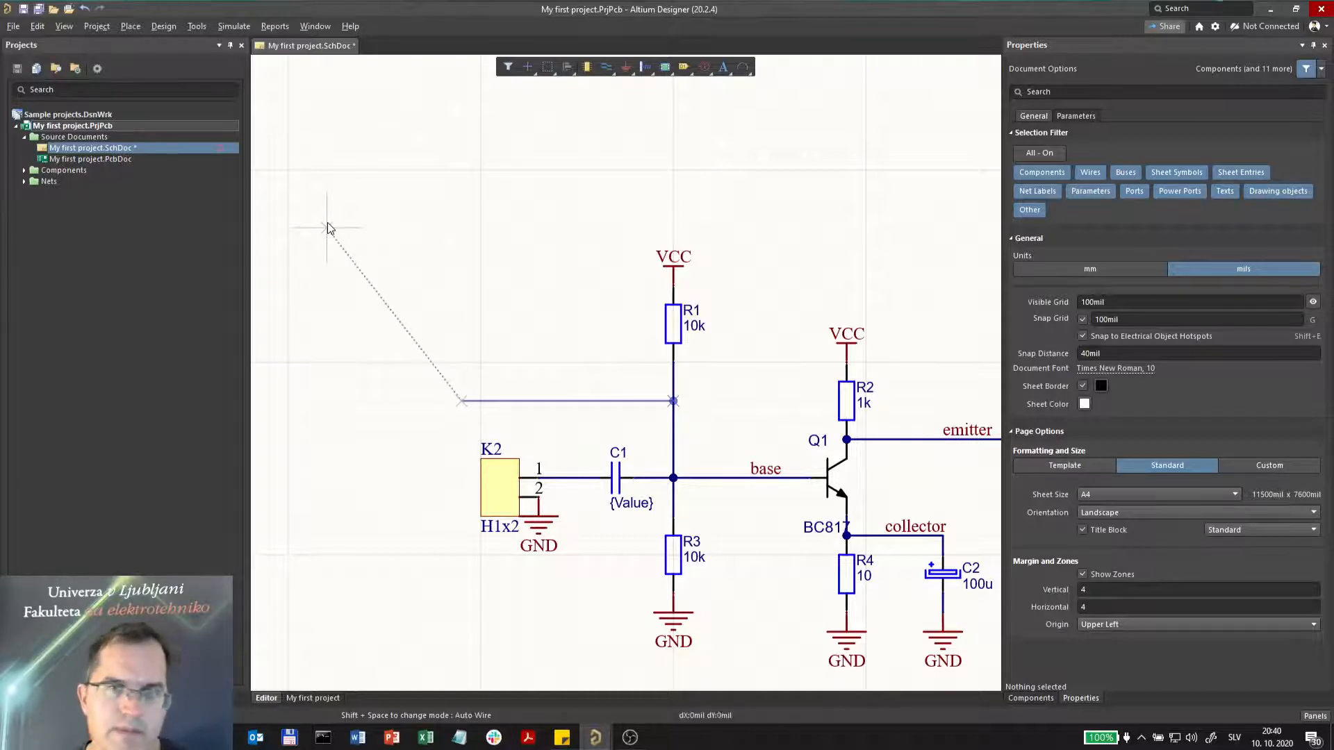
pyautogui.click(565, 401)
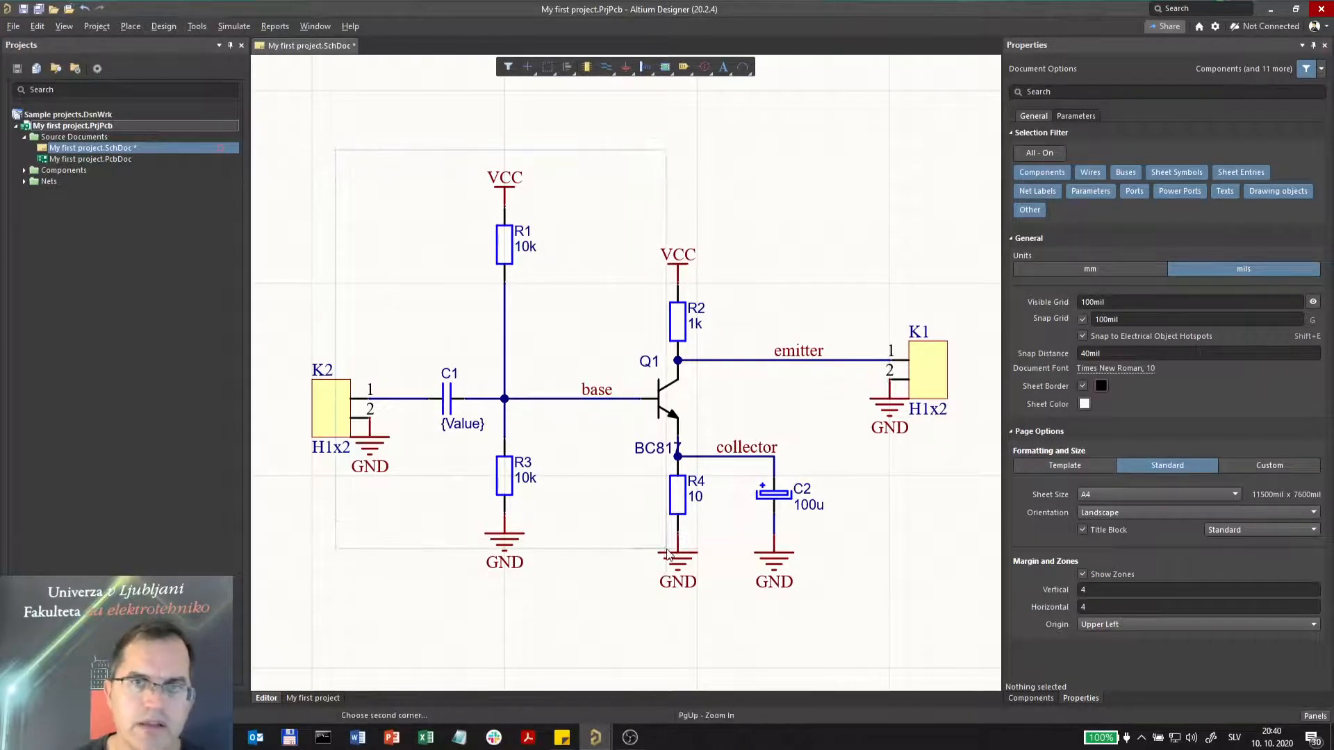
# Step: Box-select K2, C1, R1, R3 with their VCC/GND symbols, drop them in place and deselect
pyautogui.moveTo(336, 149); pyautogui.dragTo(669, 553)
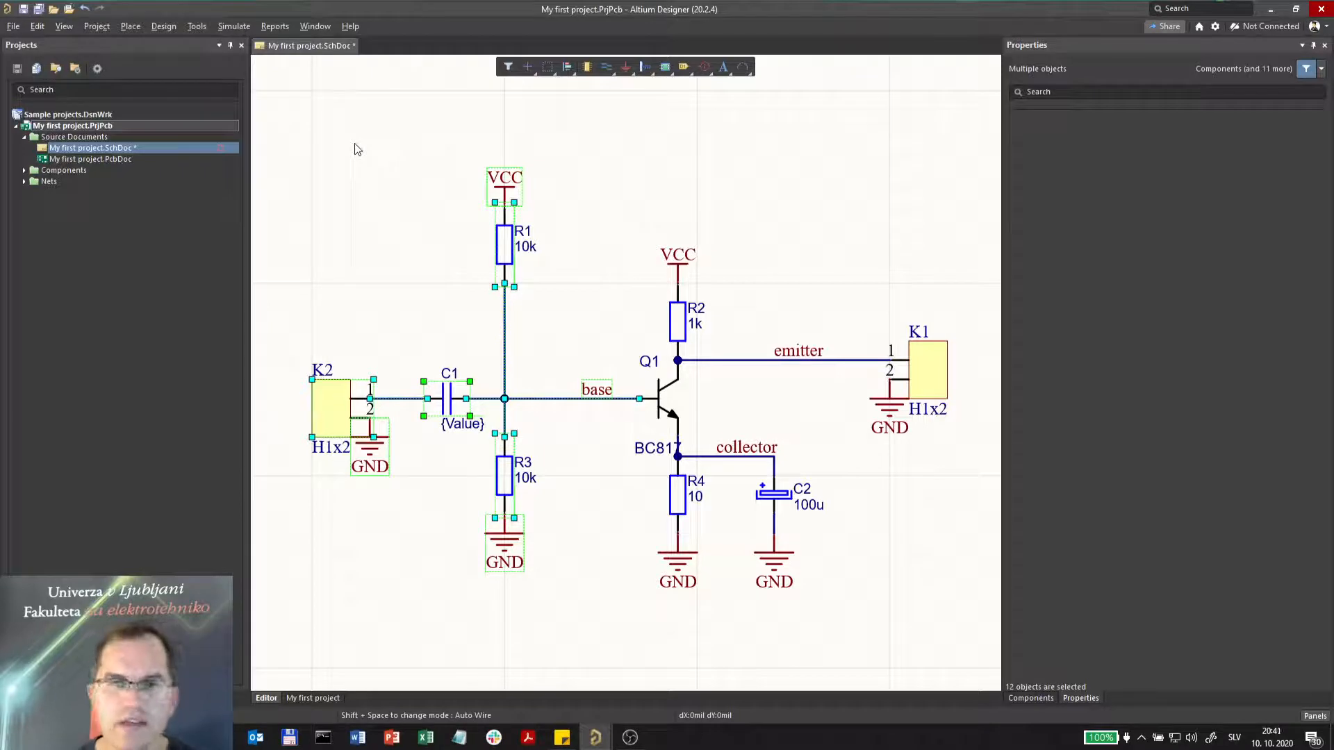
pyautogui.click(400, 247)
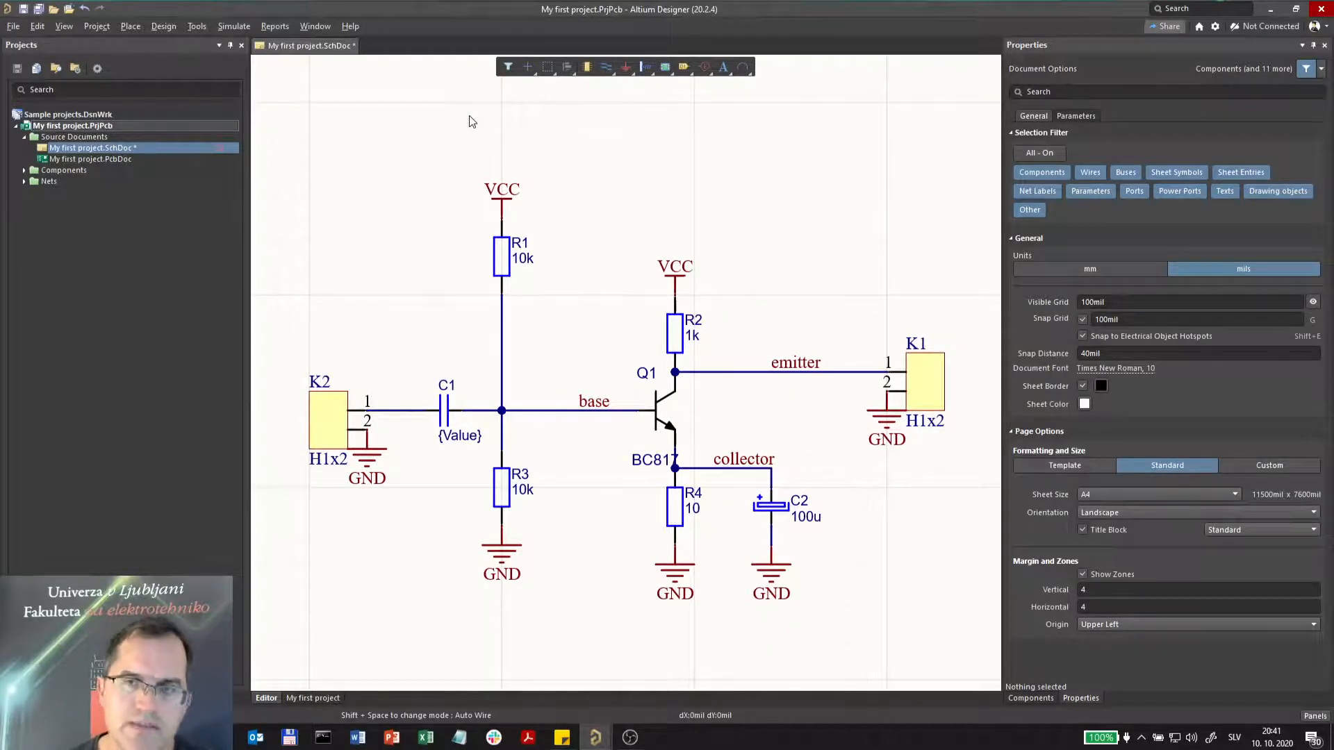
pyautogui.moveTo(164, 25)
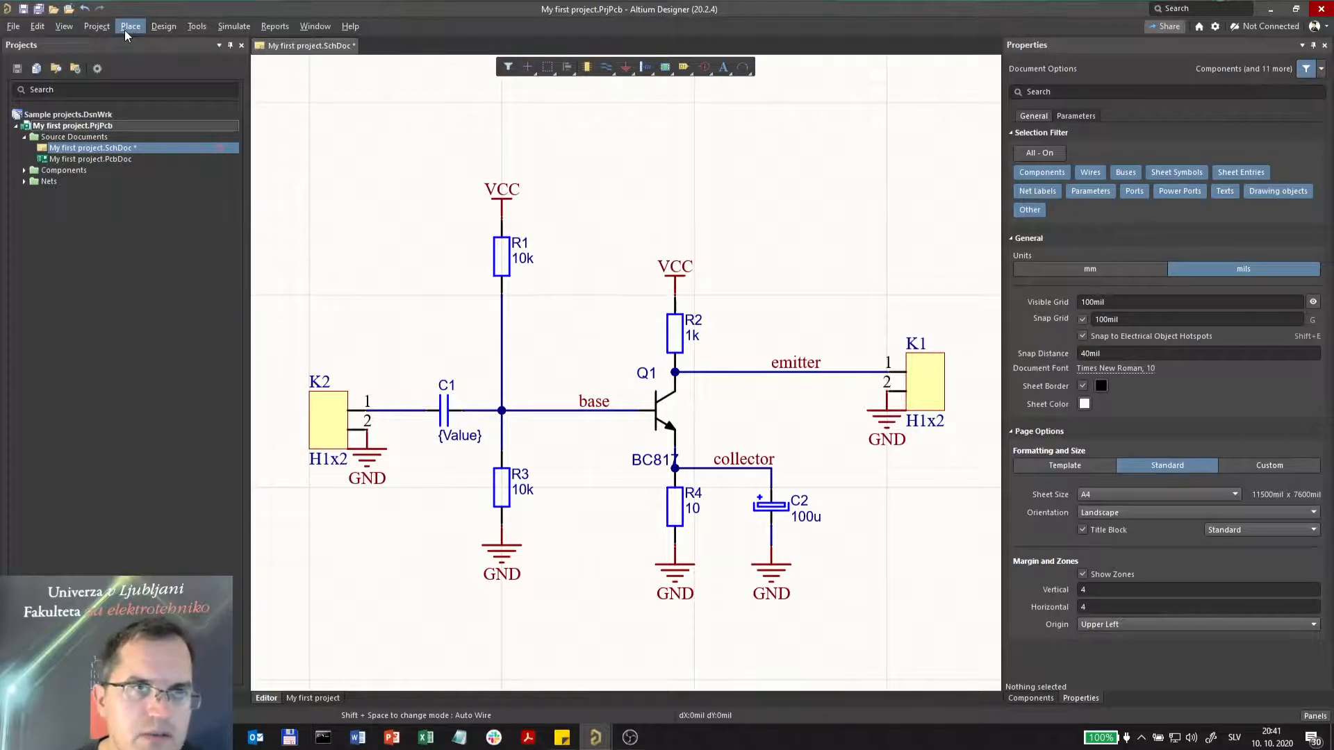
pyautogui.moveTo(168, 45)
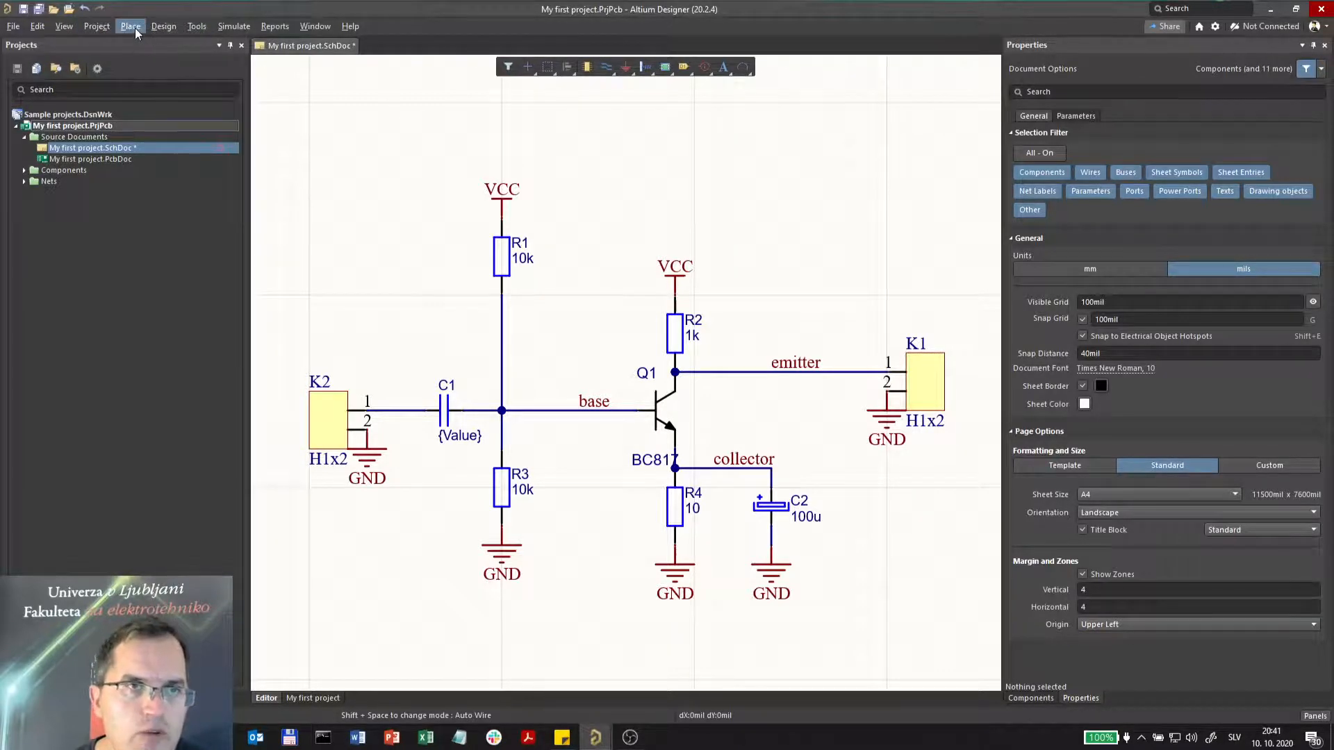
pyautogui.click(130, 25)
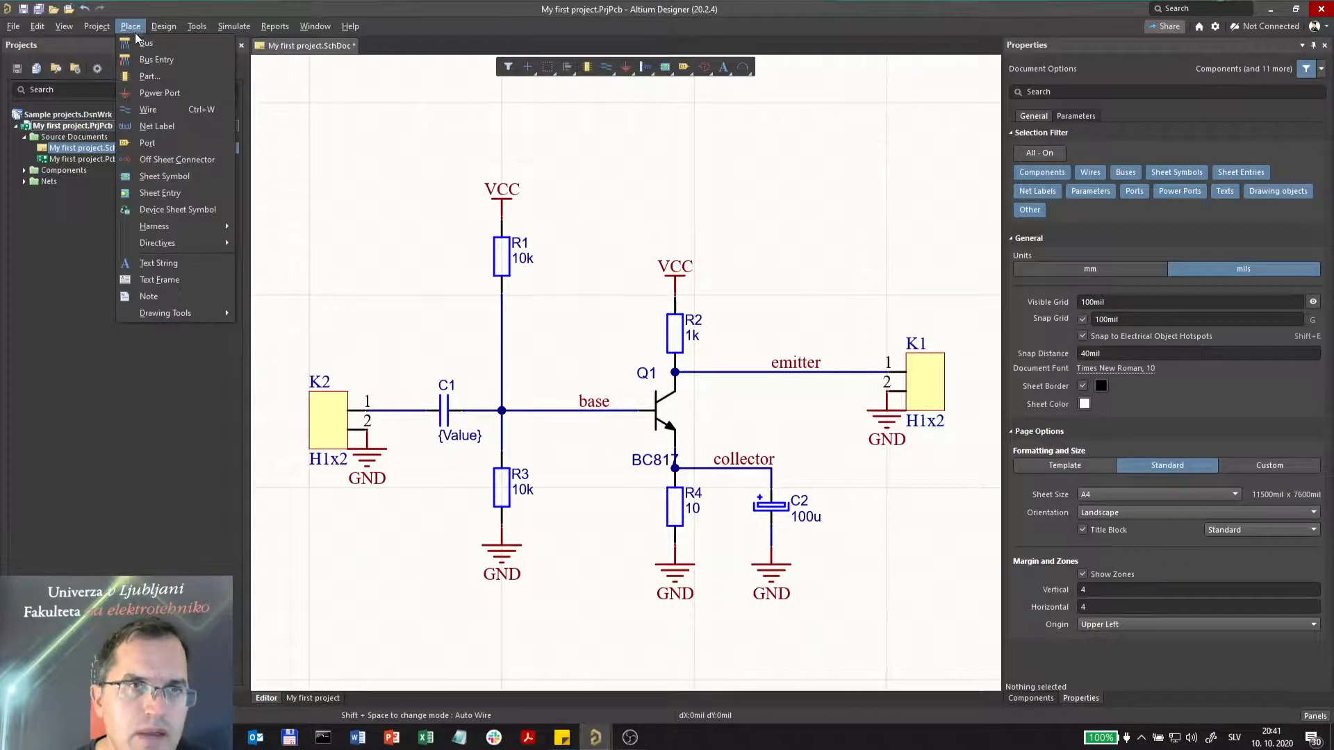
pyautogui.moveTo(147, 109)
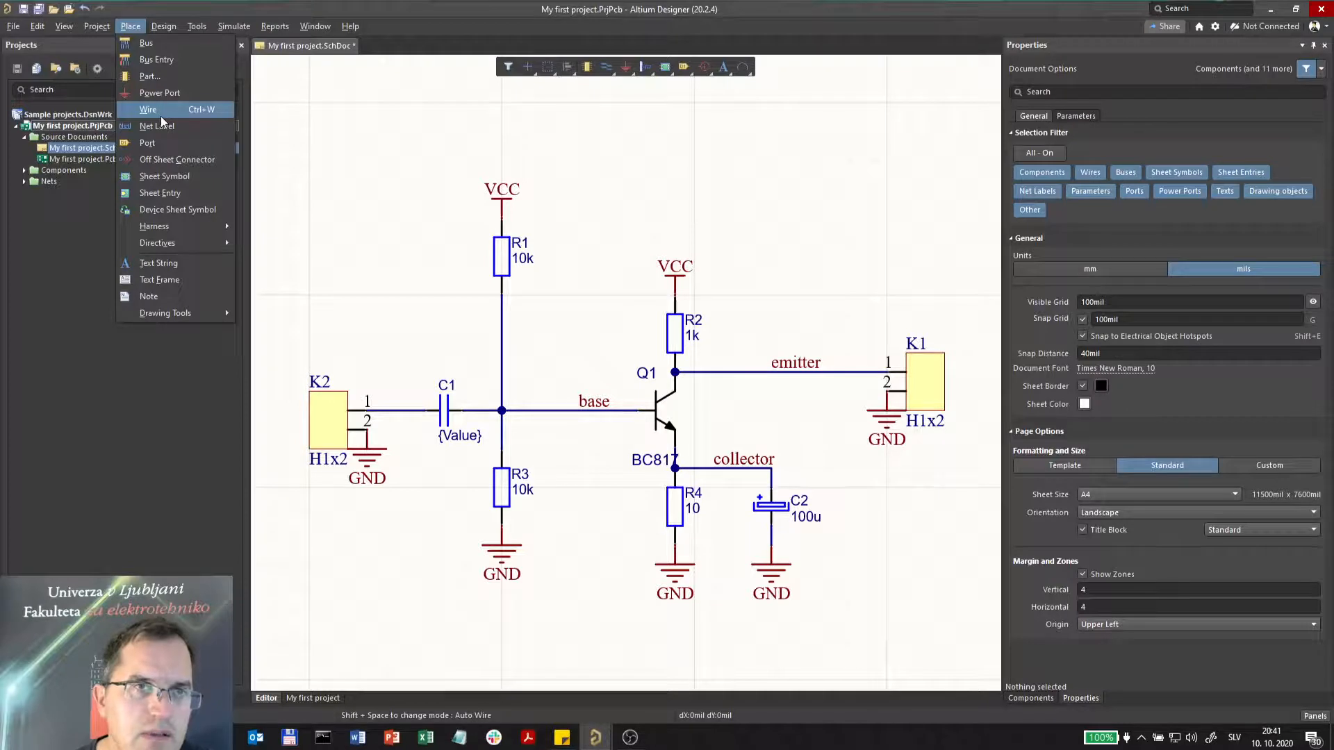
pyautogui.moveTo(146, 43)
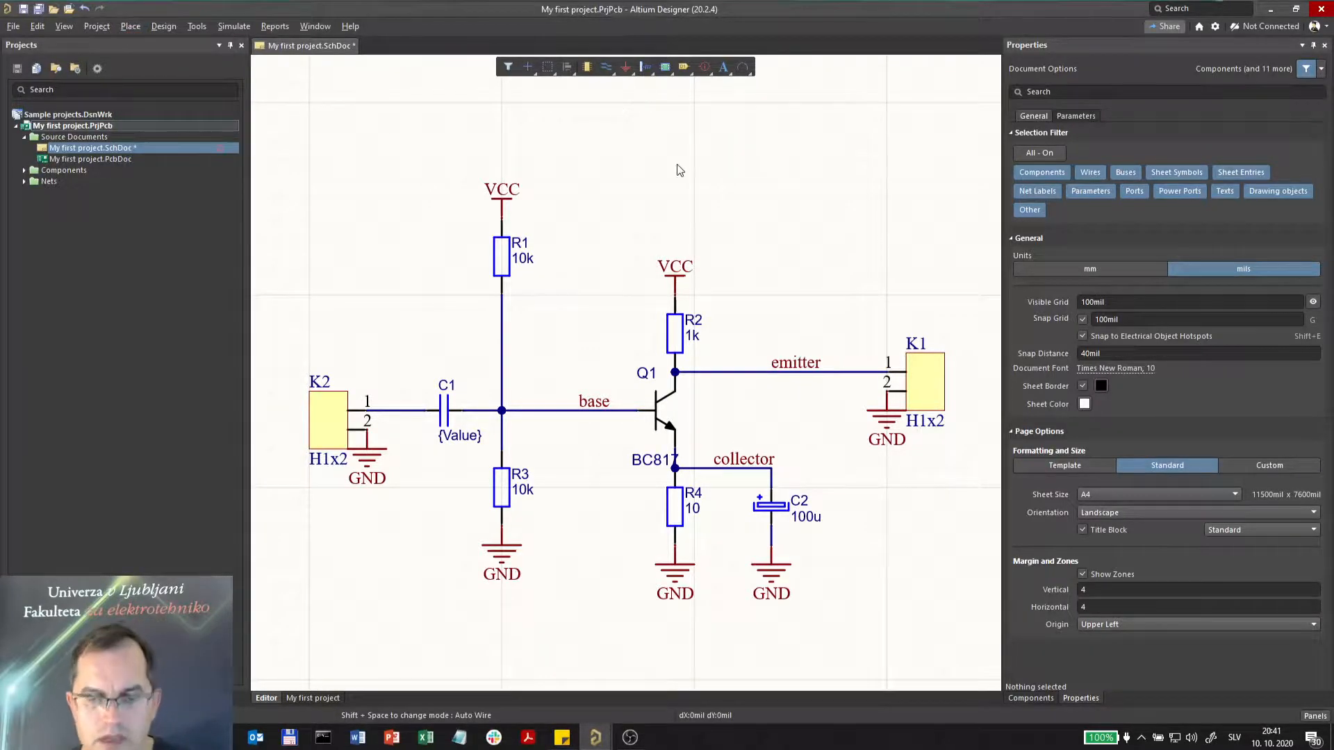
pyautogui.rightClick(680, 170)
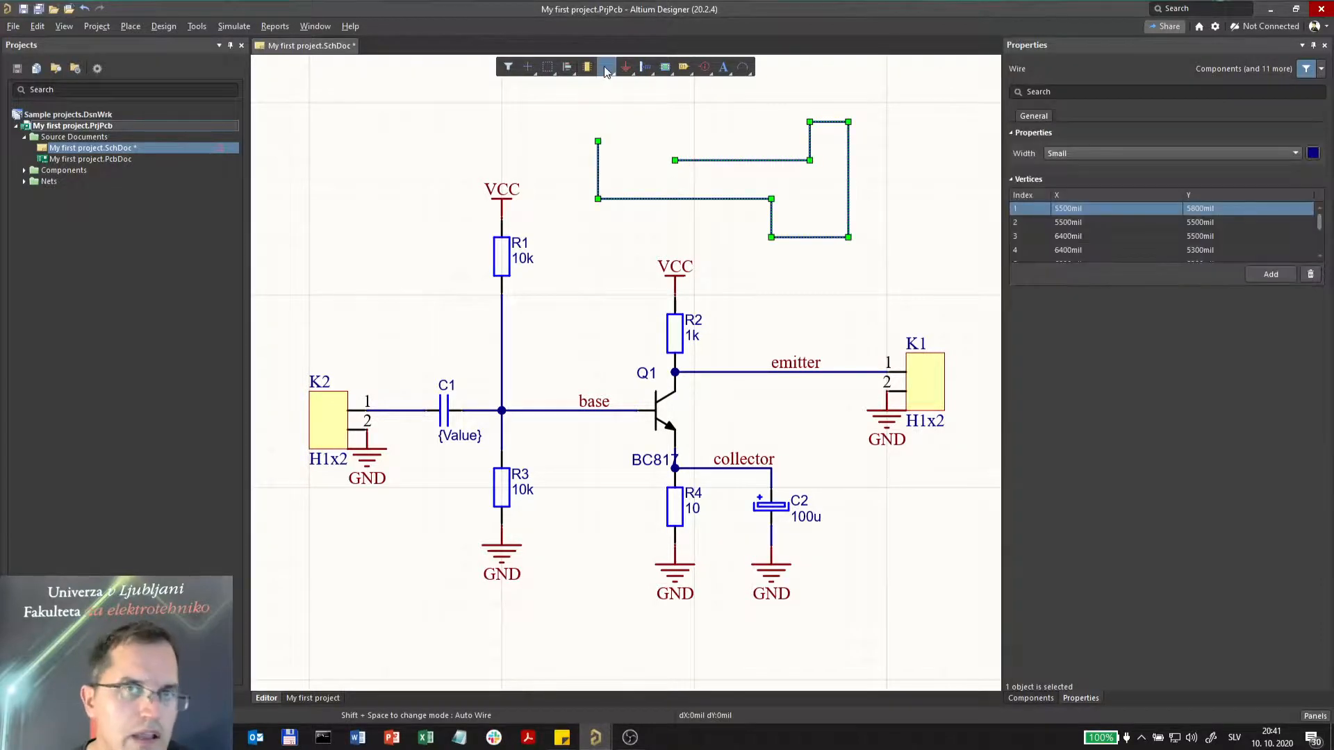
pyautogui.moveTo(607, 67)
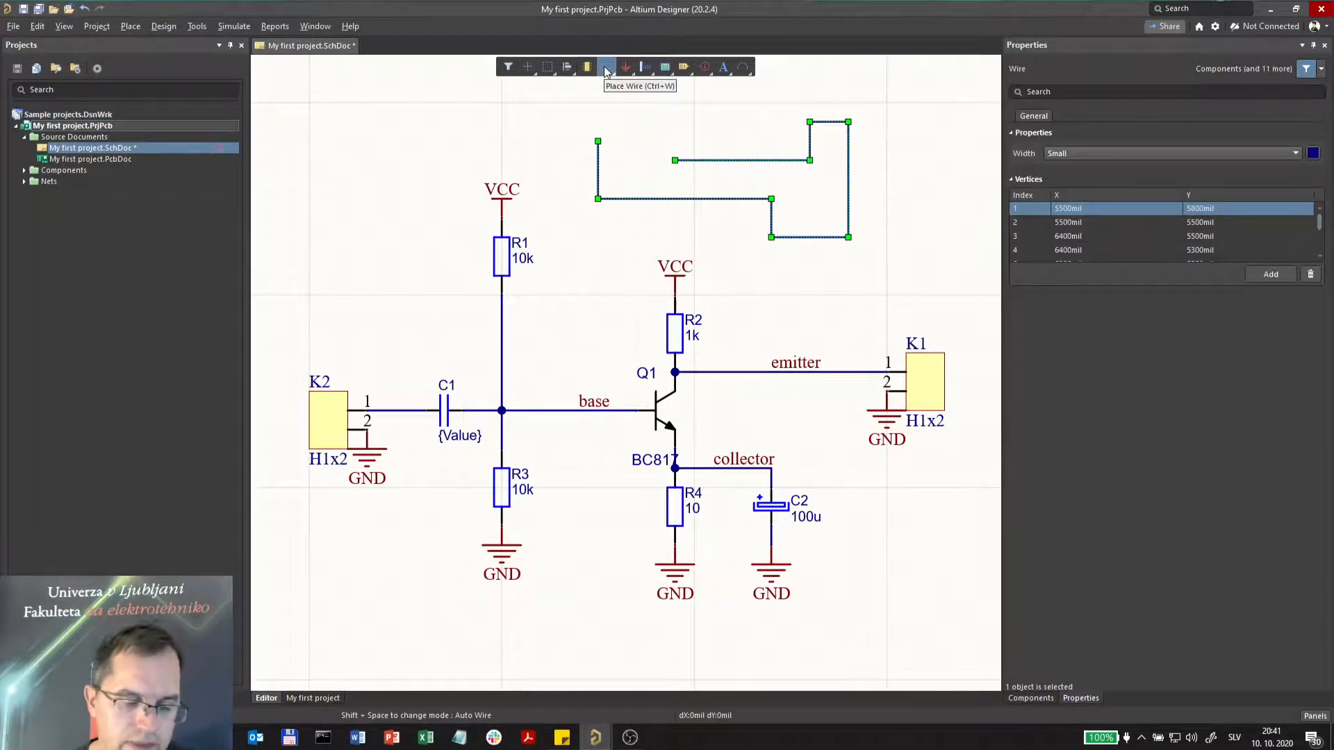
pyautogui.moveTo(608, 76)
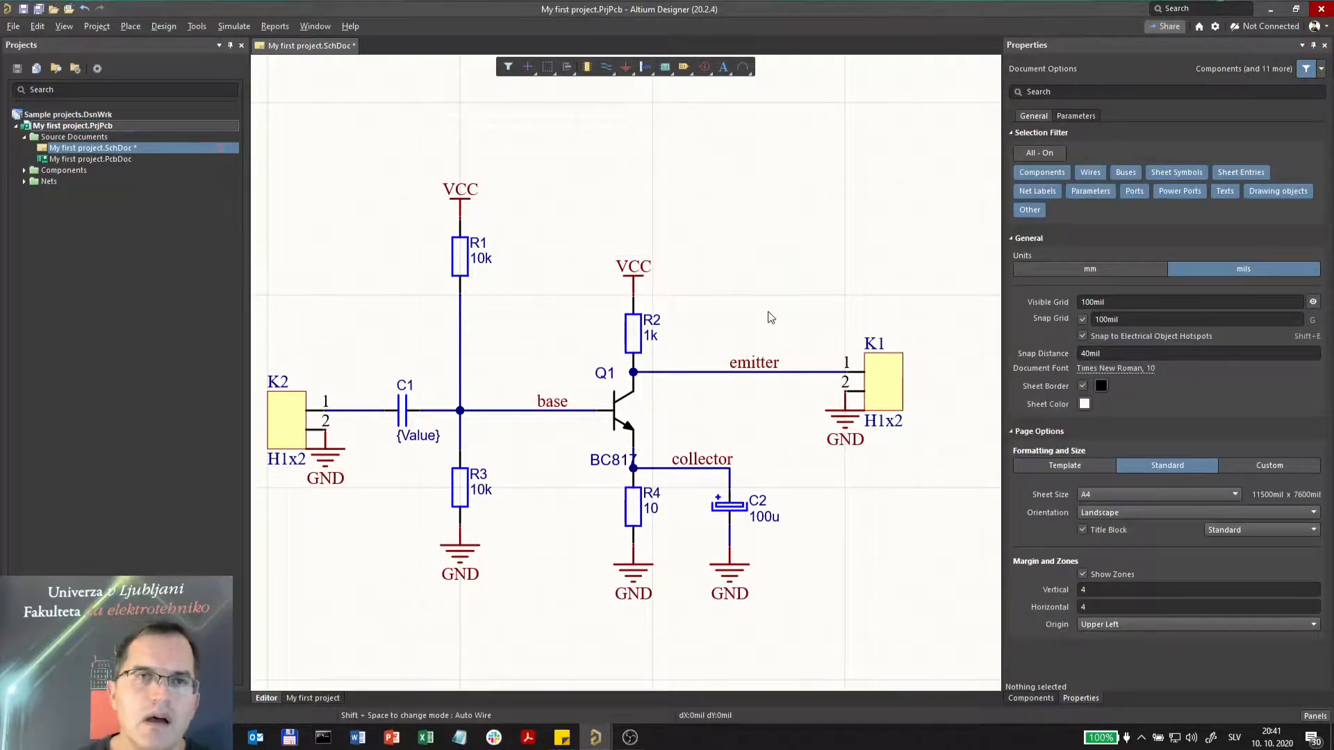
pyautogui.moveTo(164, 25)
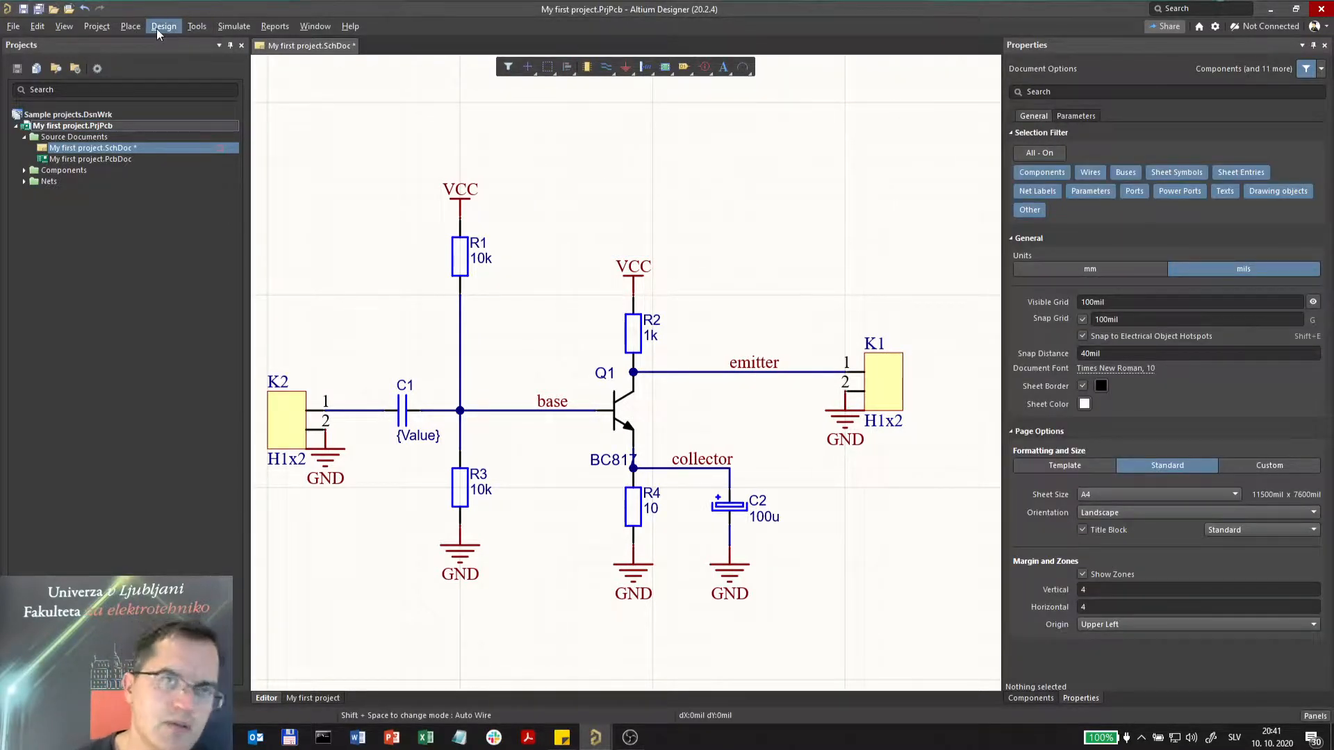
# Step: Browse the Design and Place menus, start a power port and cancel it
pyautogui.click(164, 25)
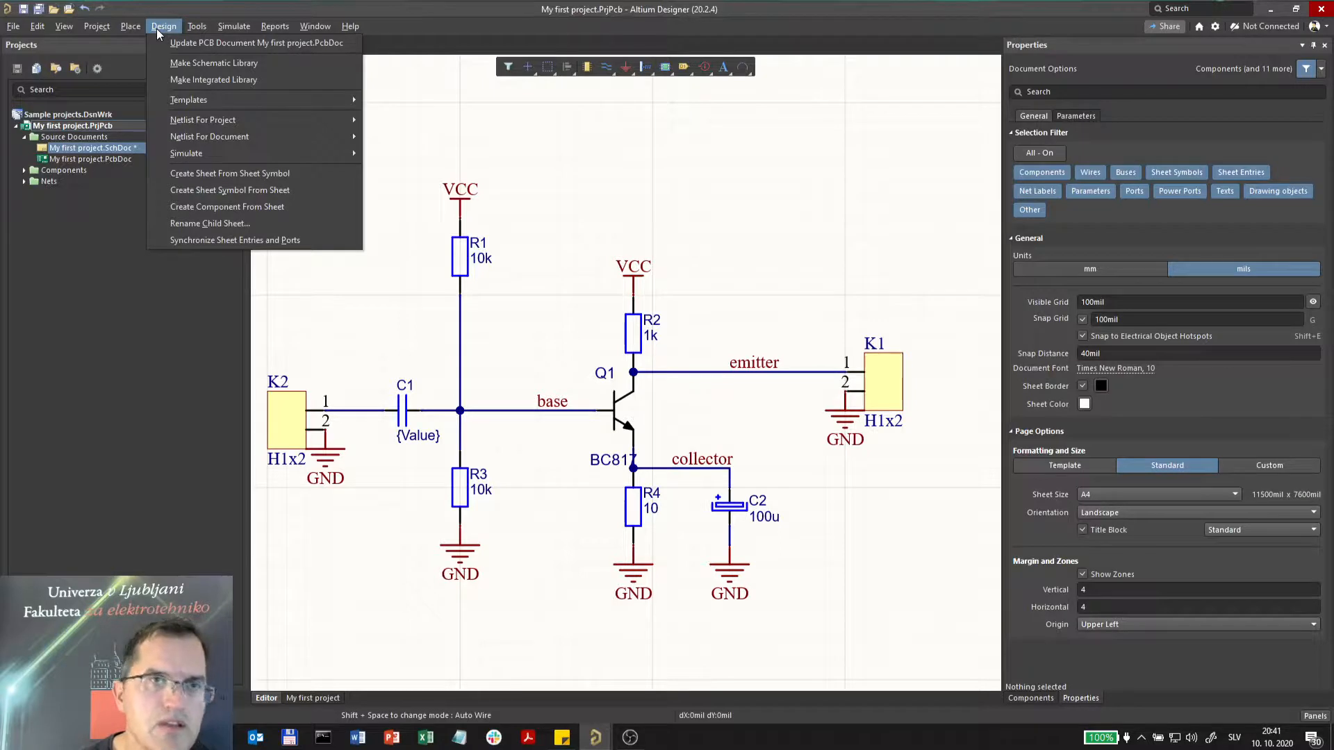
pyautogui.click(130, 25)
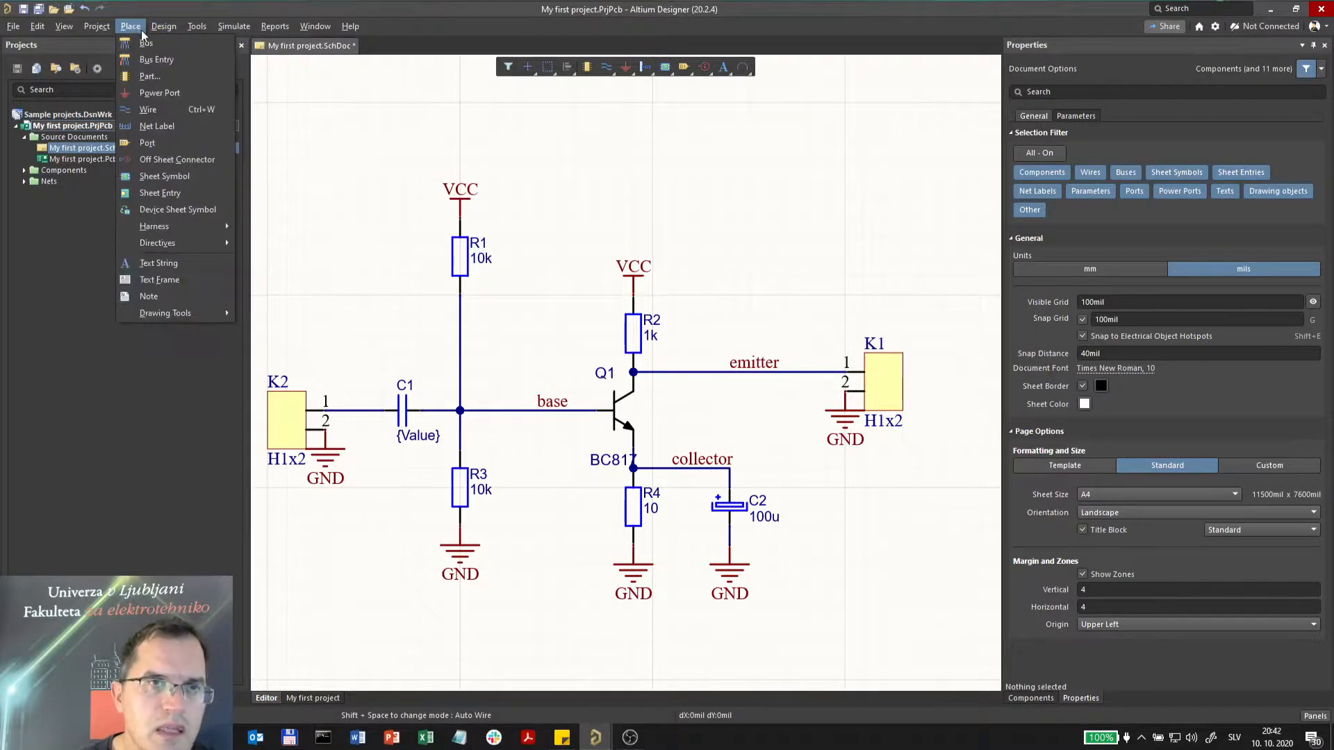
pyautogui.moveTo(147, 142)
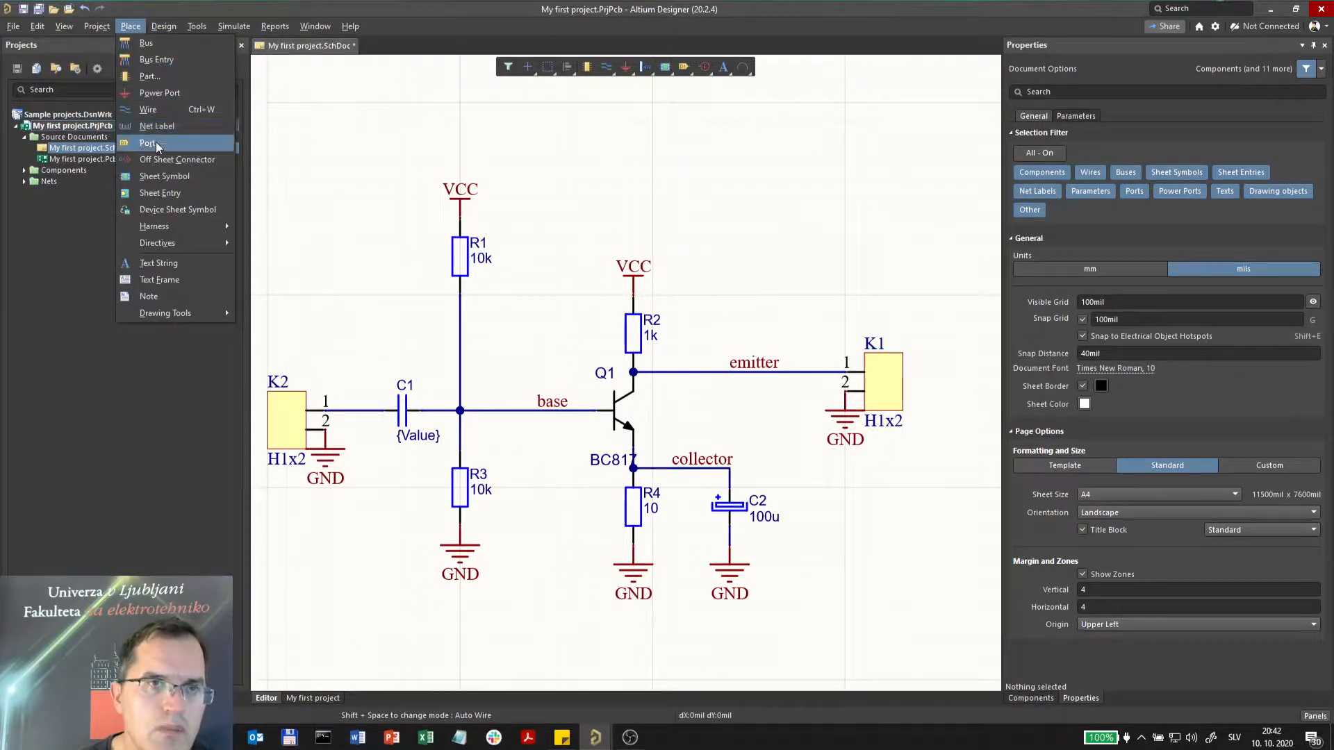
pyautogui.moveTo(149, 75)
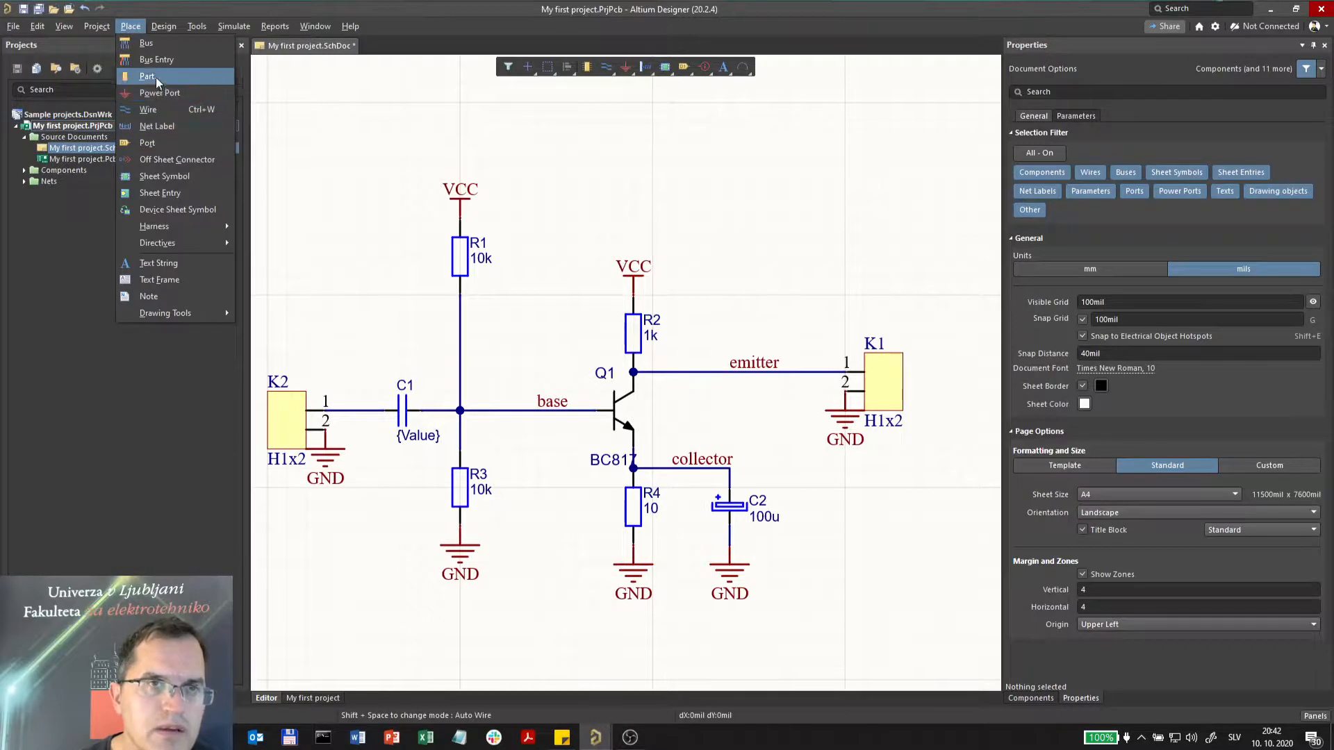
pyautogui.moveTo(159, 92)
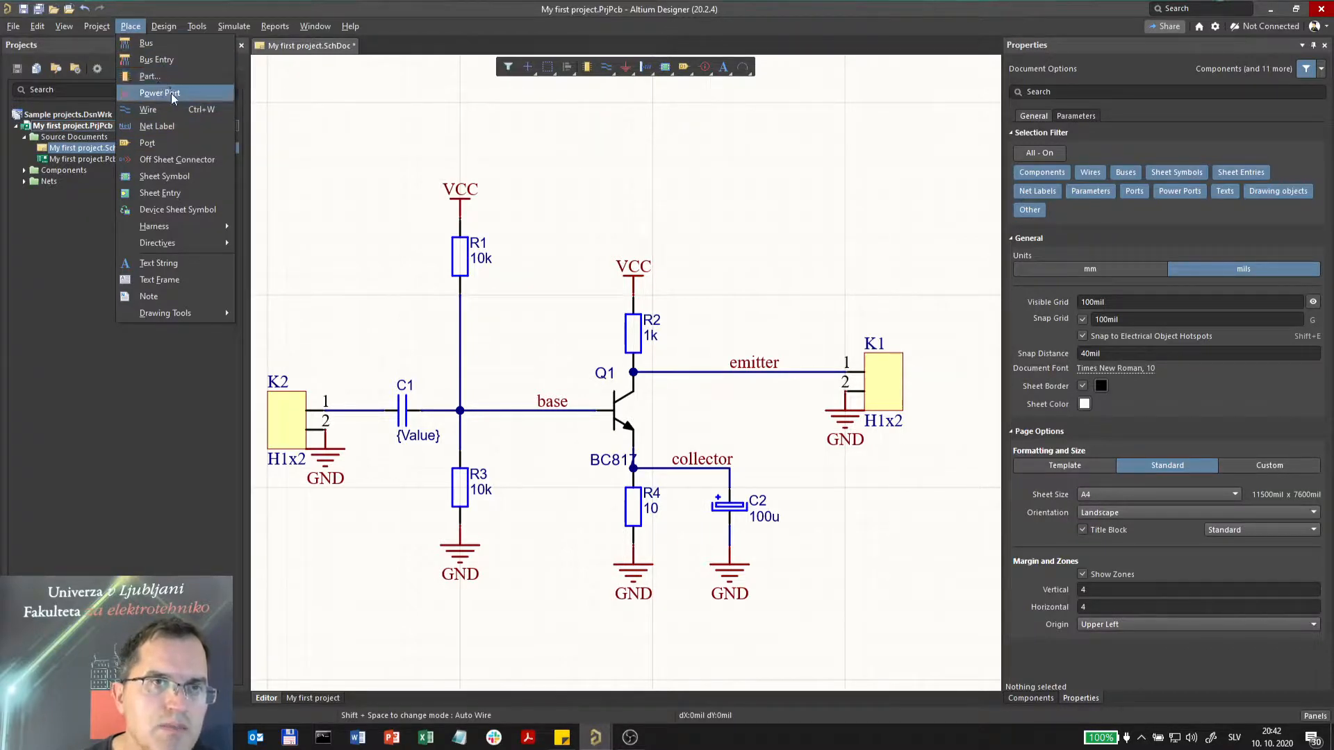
pyautogui.click(669, 160)
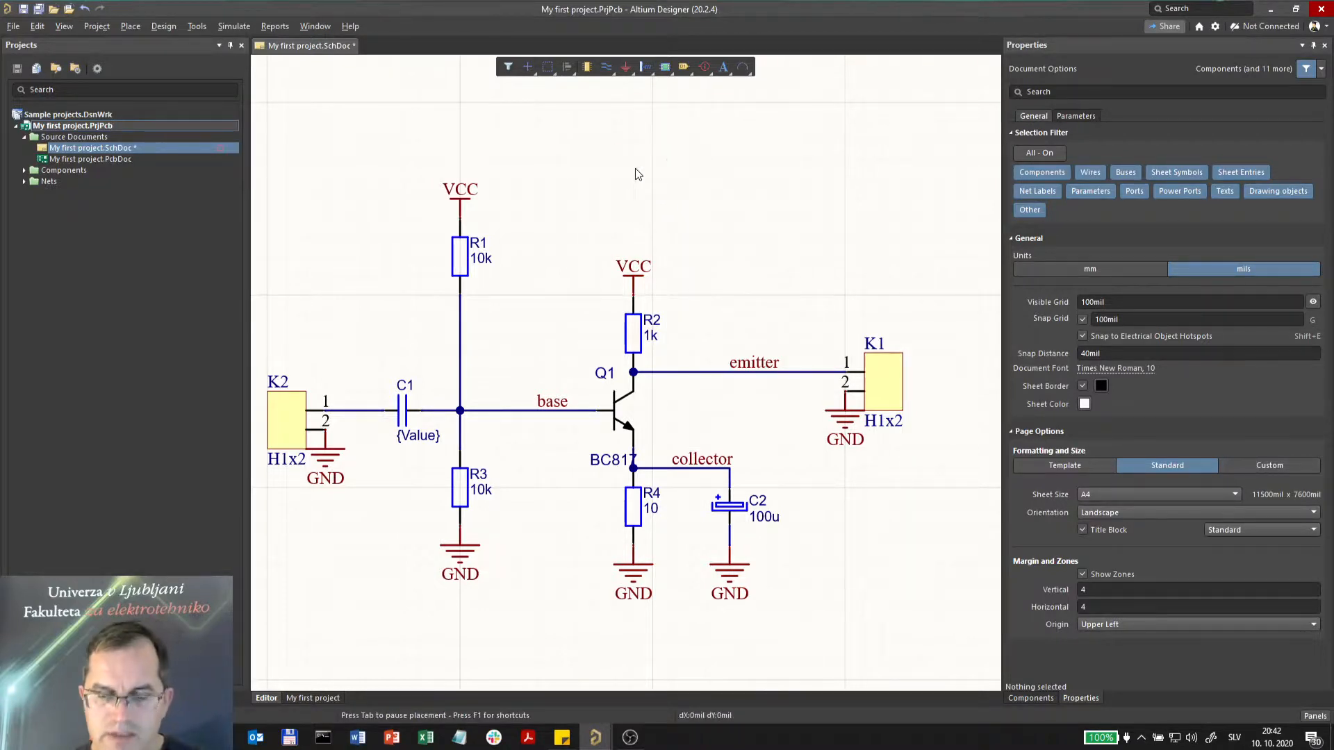
pyautogui.rightClick(638, 175)
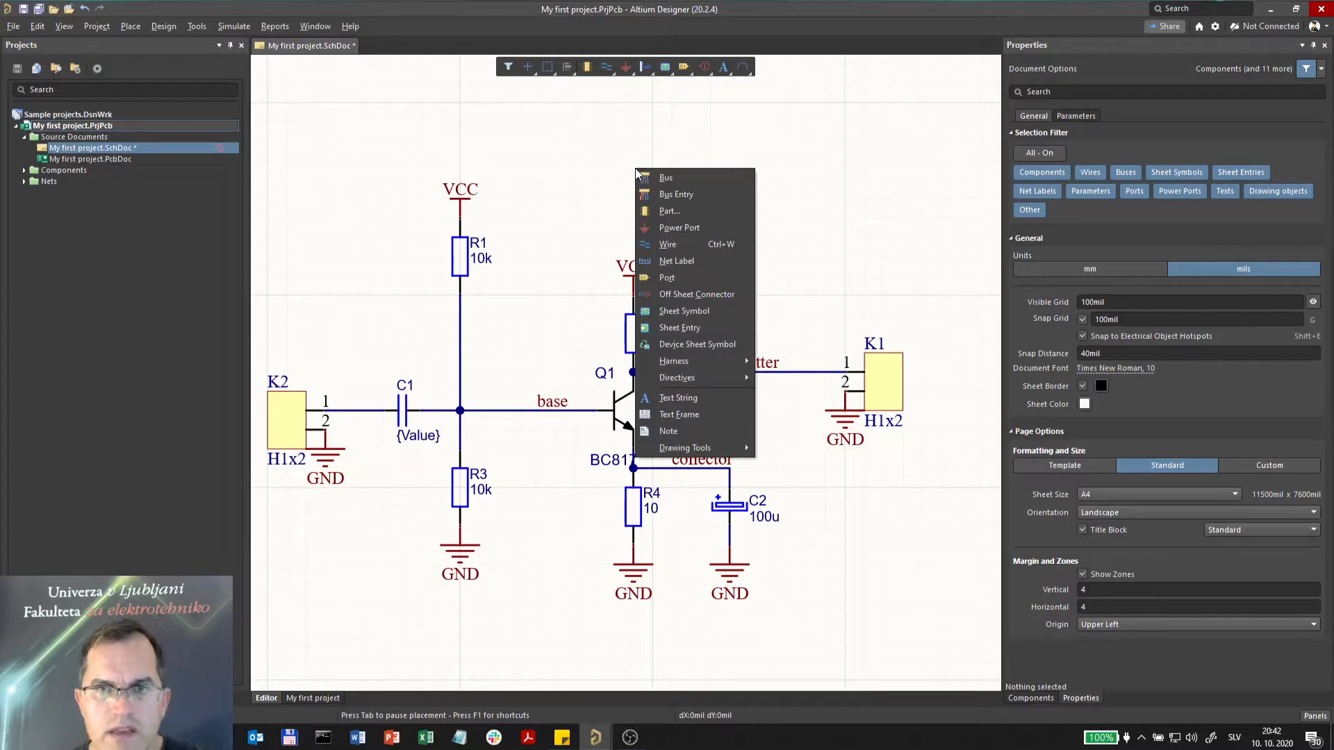